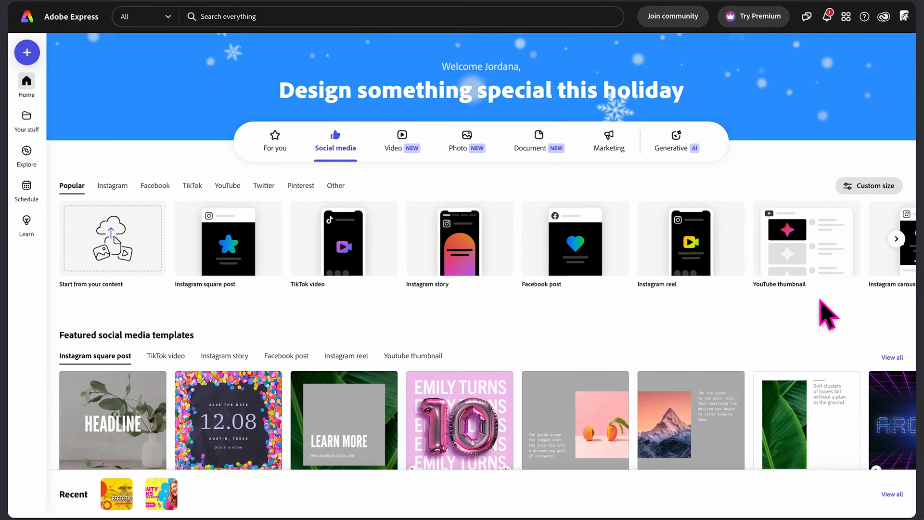
Start a blank YouTube thumbnail design and scroll through the thumbnail templates
scroll("down", 3)
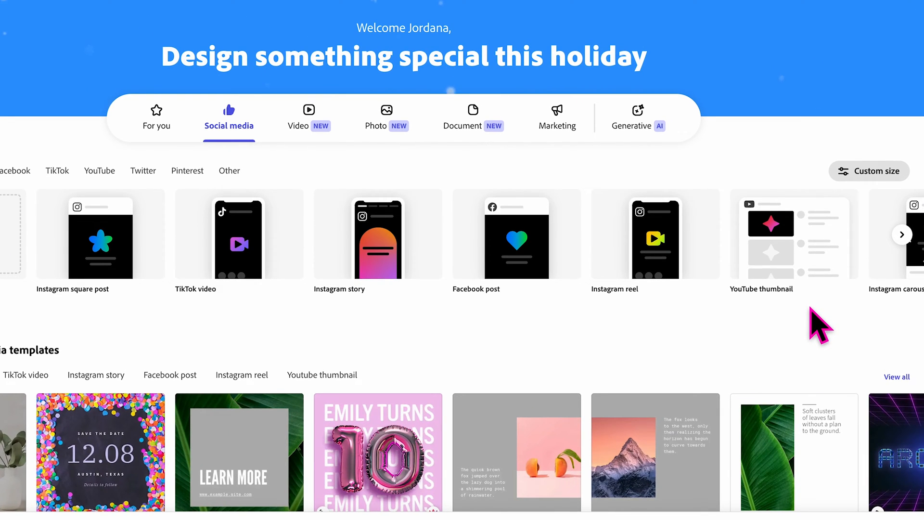
mouse_move(793, 236)
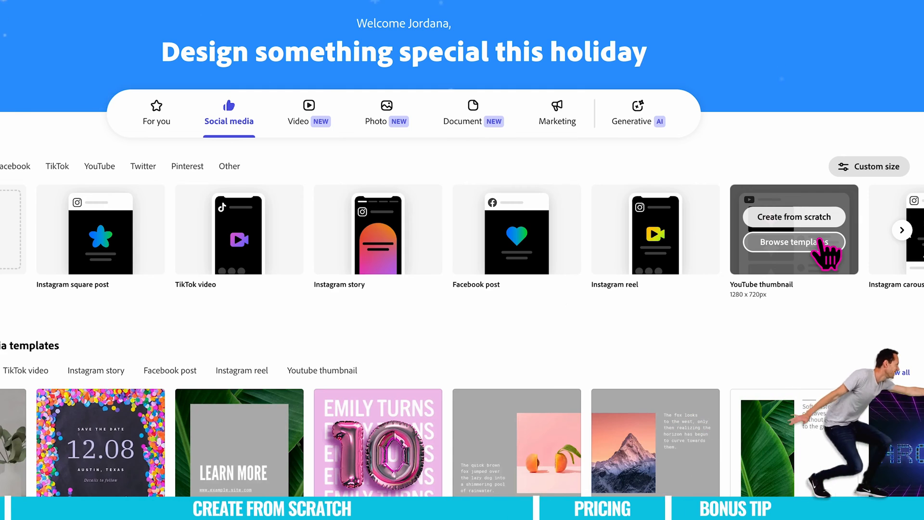
left_click(793, 242)
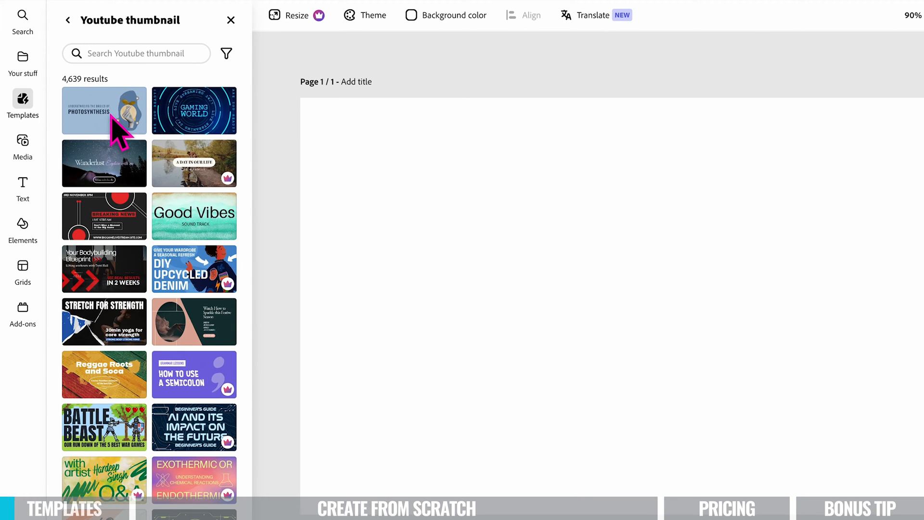
mouse_move(179, 221)
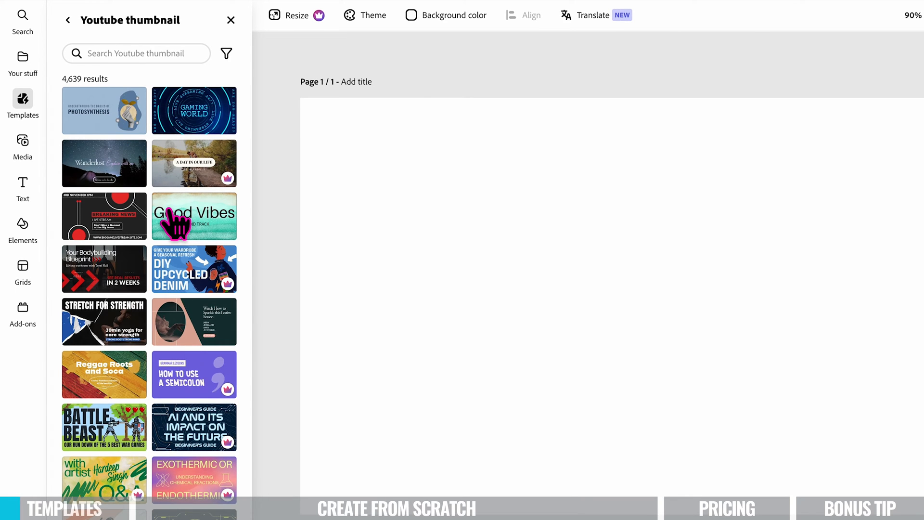
scroll("down", 3)
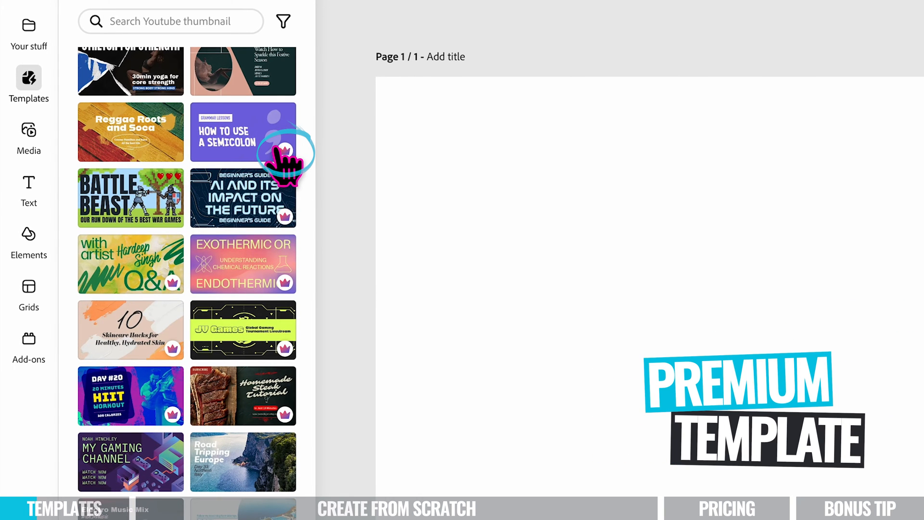
scroll("down", 3)
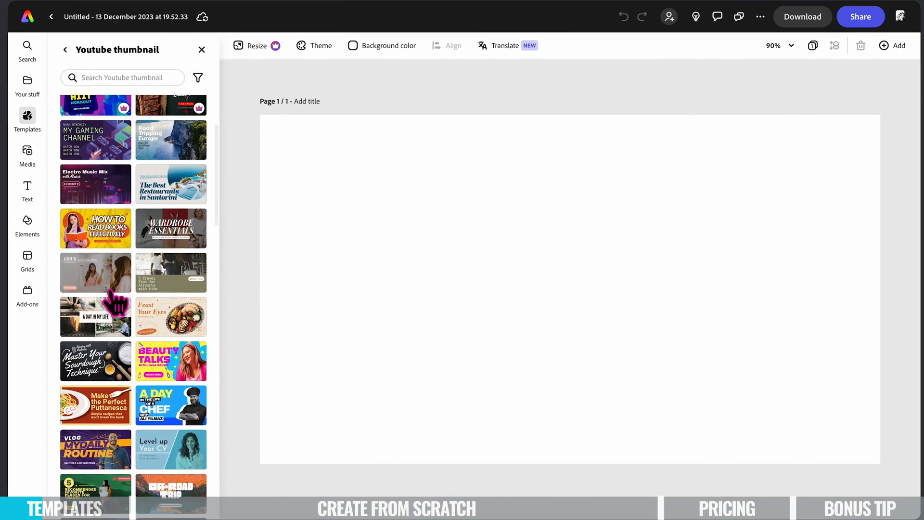
Apply the yellow TikTok live template, upload the woman's photo, and recolour the circle magenta
scroll("up", 3)
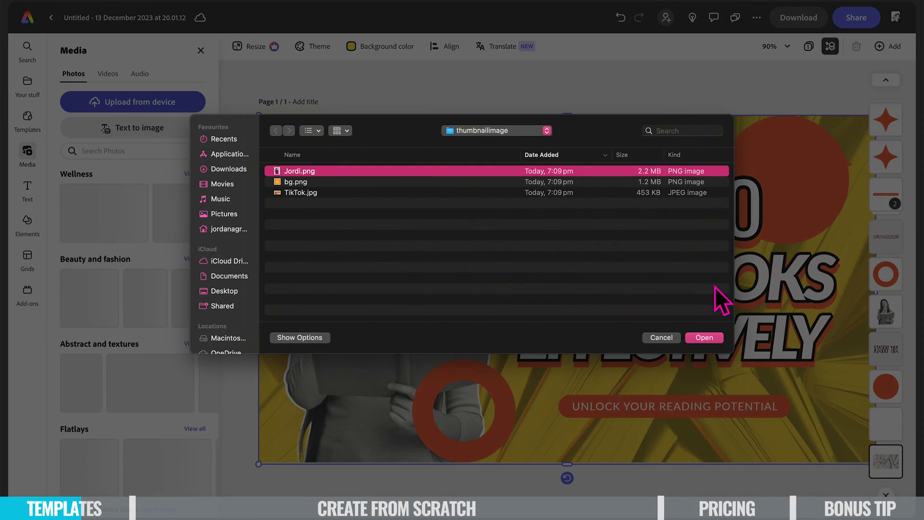
left_click(703, 337)
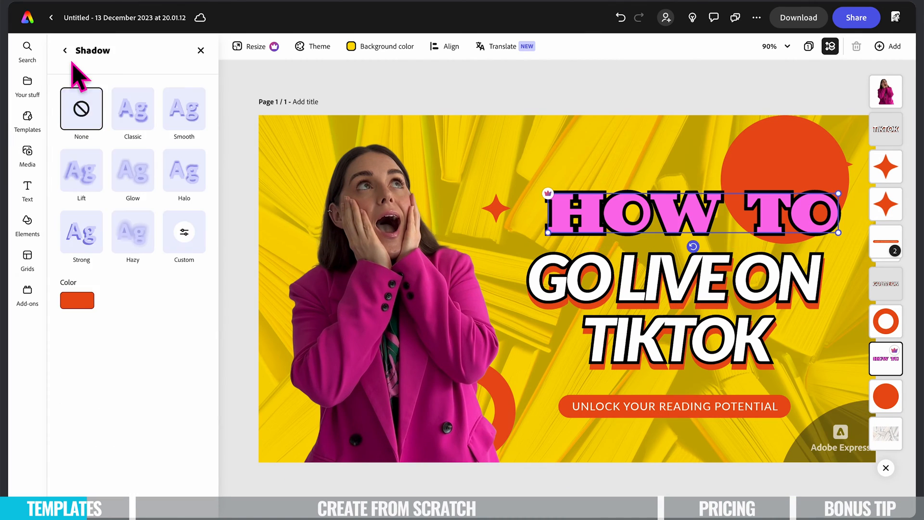
left_click(65, 50)
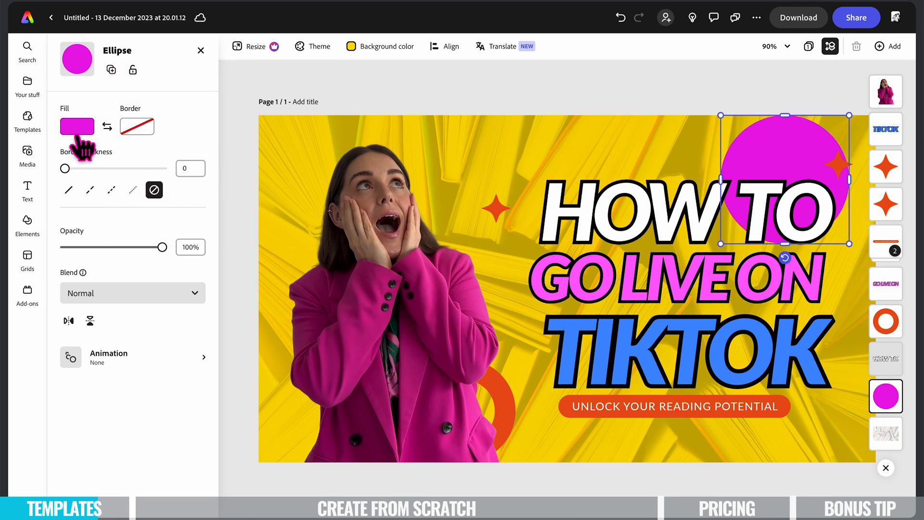
left_click(27, 122)
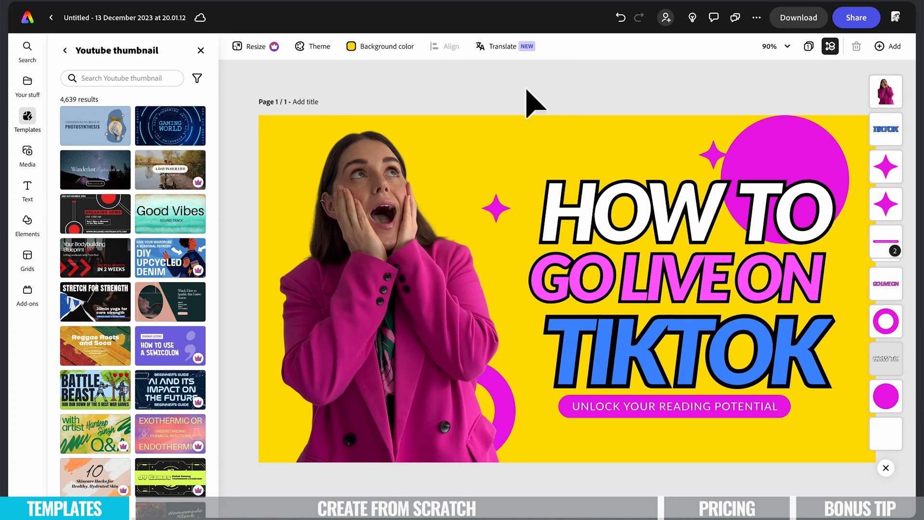
Show the finished orange TikTok for Business Beginner's Guide reference image over the editor
left_click(27, 155)
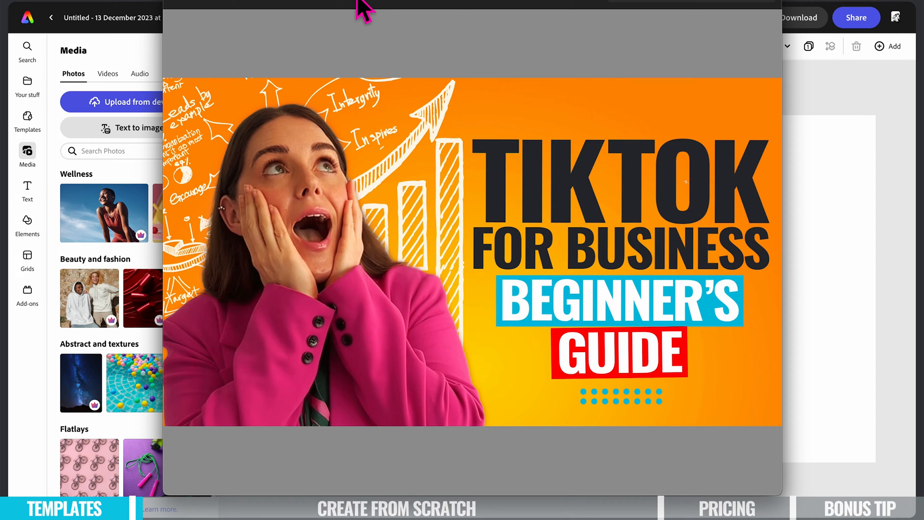
mouse_move(480, 56)
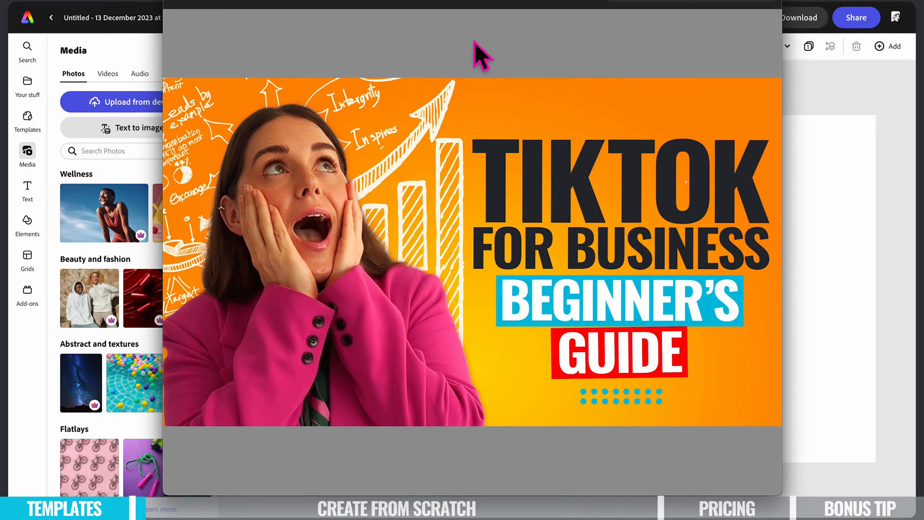
mouse_move(451, 106)
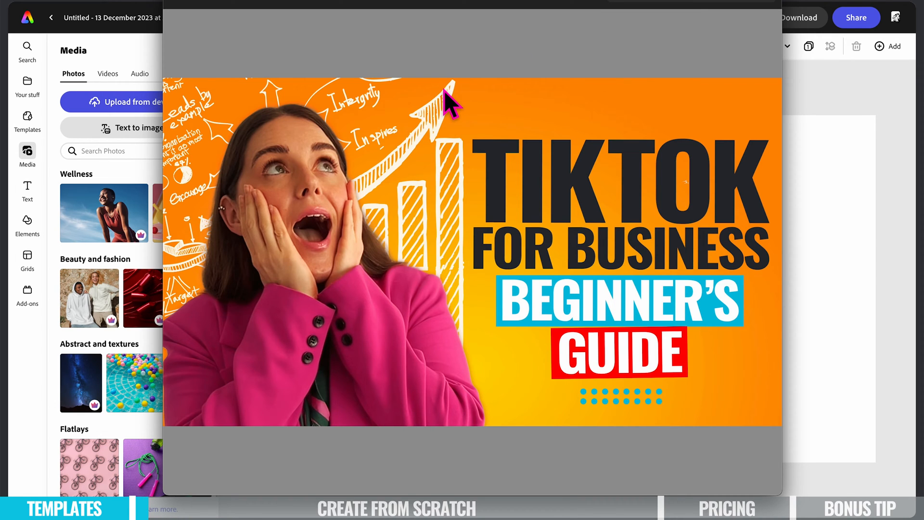
mouse_move(433, 115)
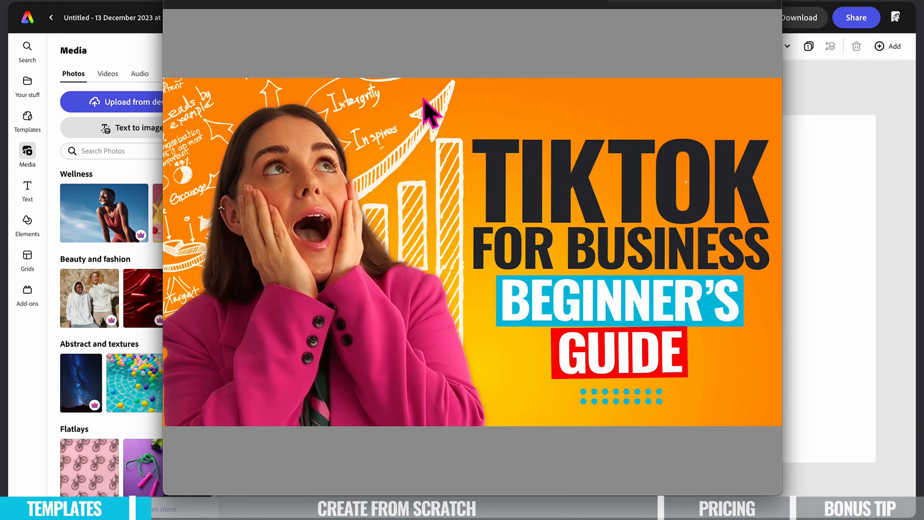
mouse_move(639, 86)
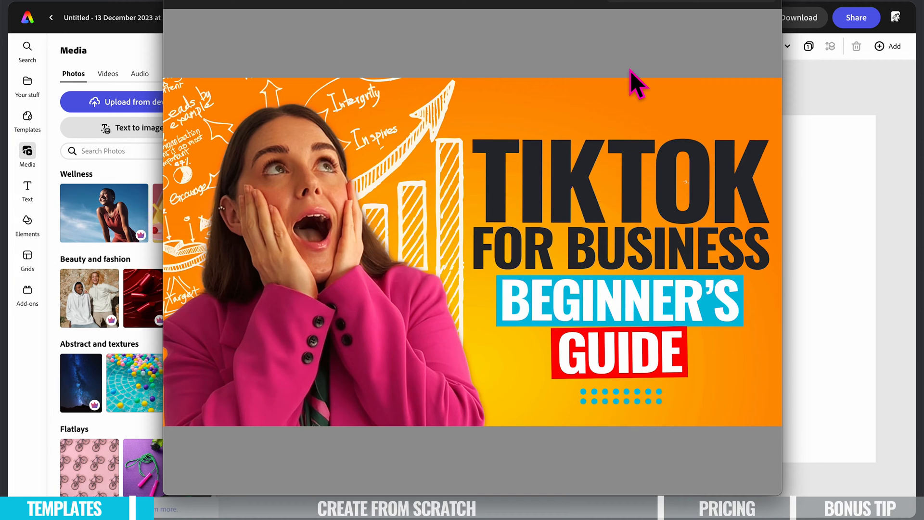
mouse_move(634, 126)
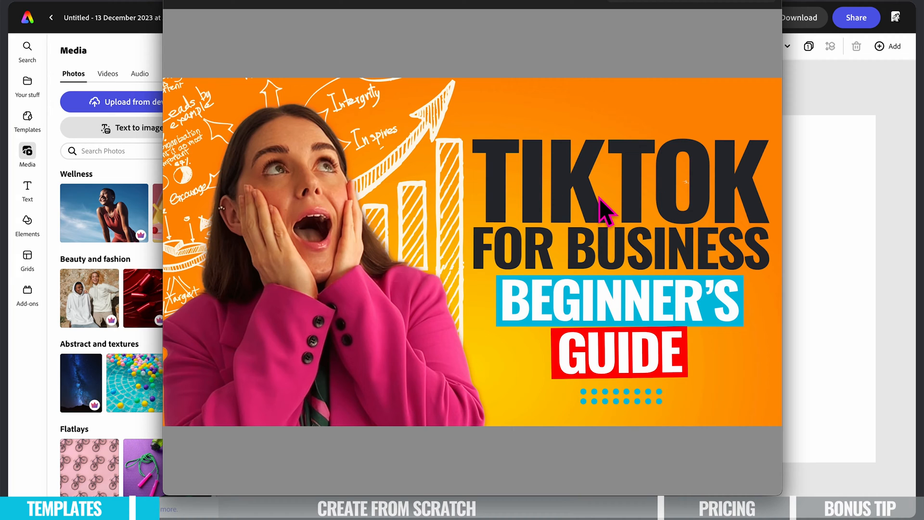
mouse_move(472, 141)
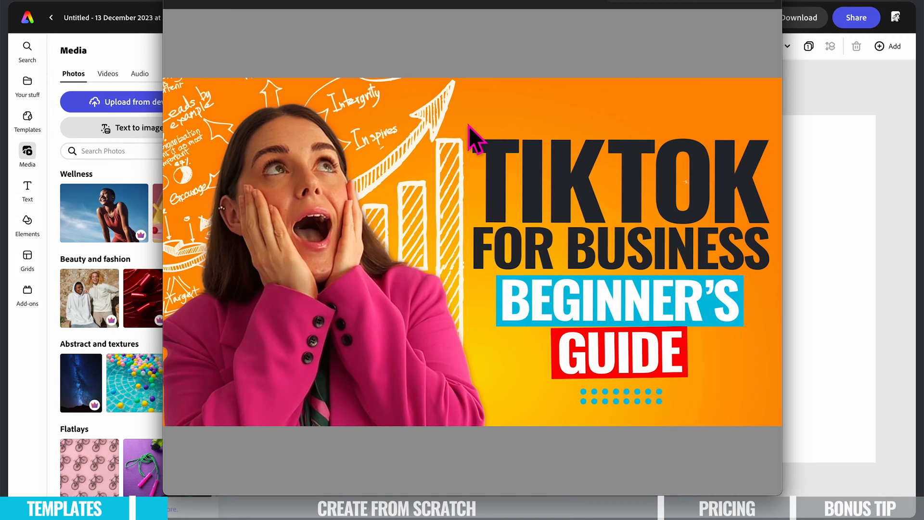
Search backgrounds for 'orange gradient' and apply the yellow-orange gradient to the page
left_click(26, 224)
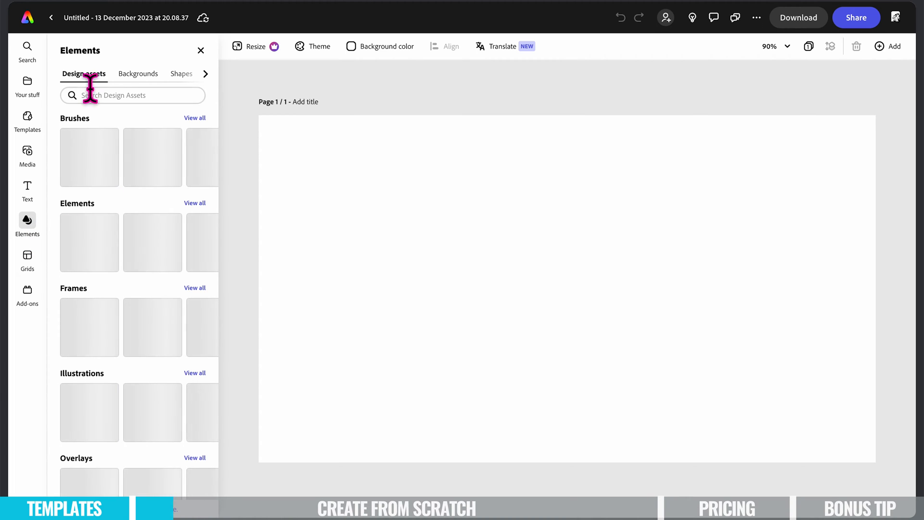
left_click(136, 73)
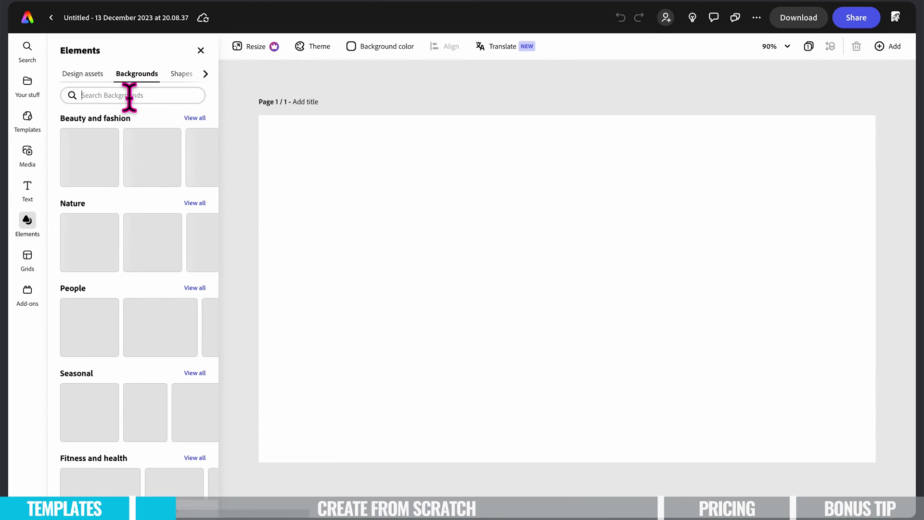
type("orange gradient")
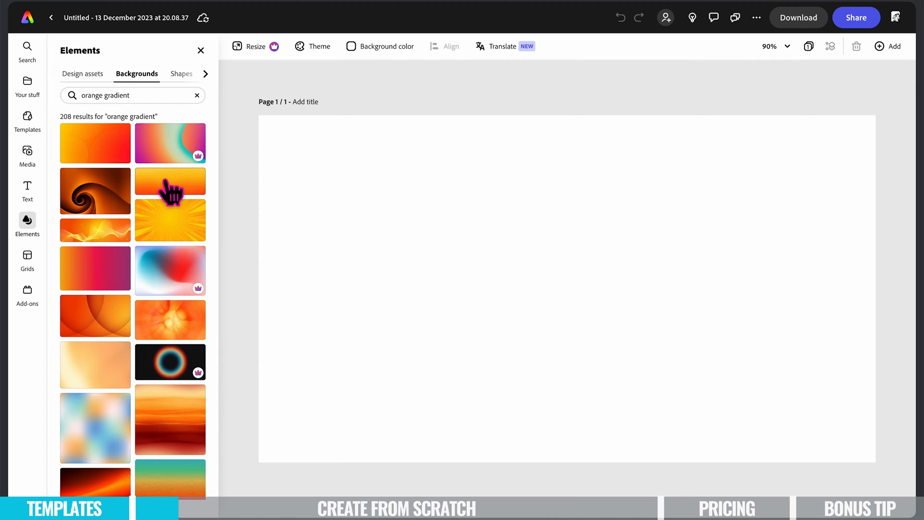
left_click(170, 181)
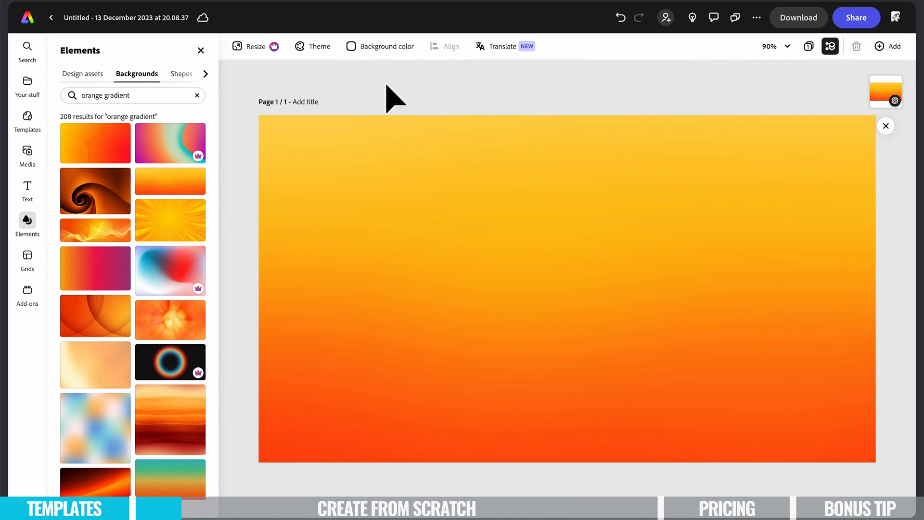
Upload the woman's photo from the device and remove its background
left_click(27, 156)
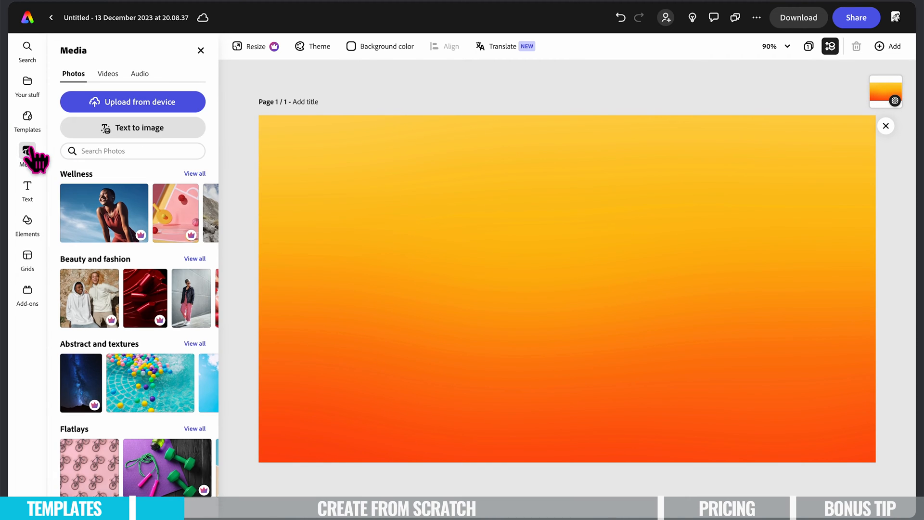
left_click(133, 101)
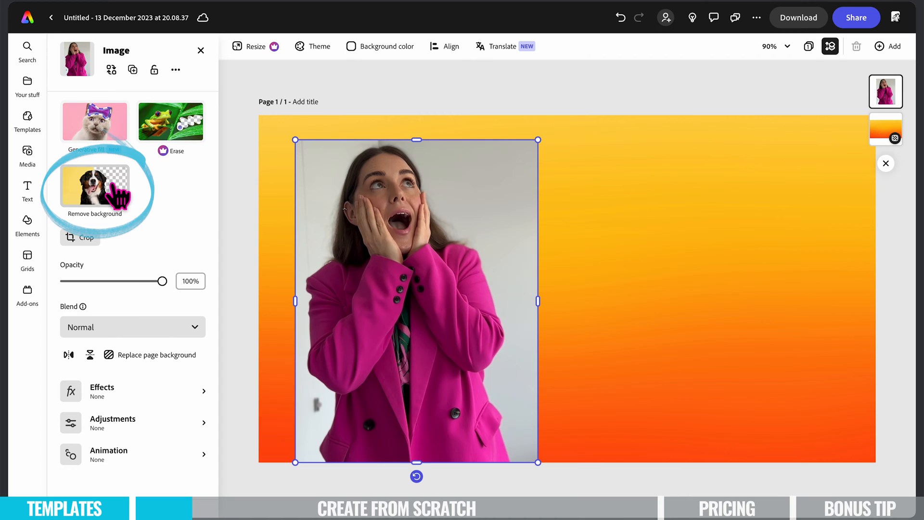
left_click(94, 186)
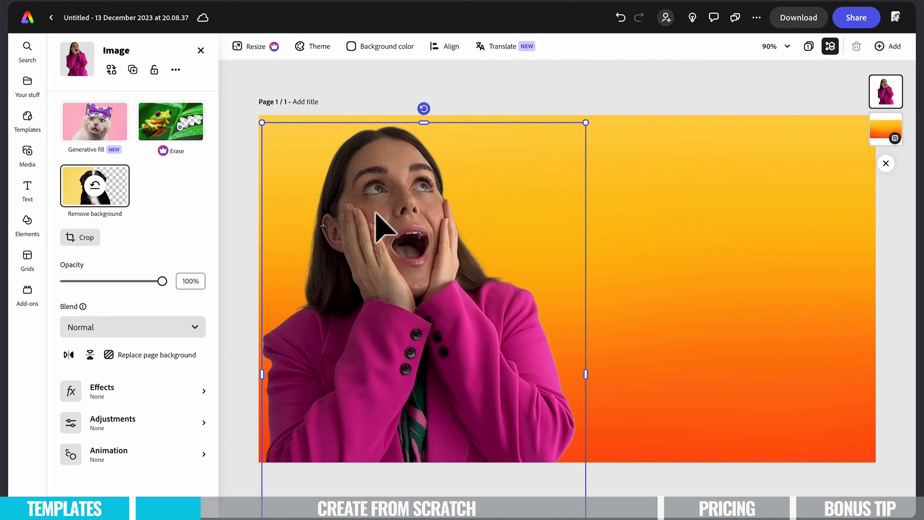
left_click(27, 155)
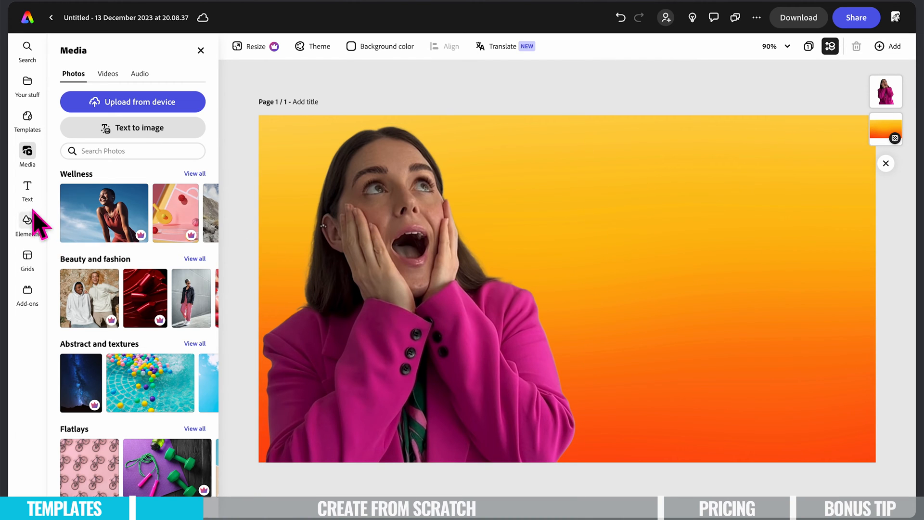
Add Oswald Heavy text: black TIKTOK and FOR BUSINESS, white BEGINNER'S and GUIDE
left_click(27, 188)
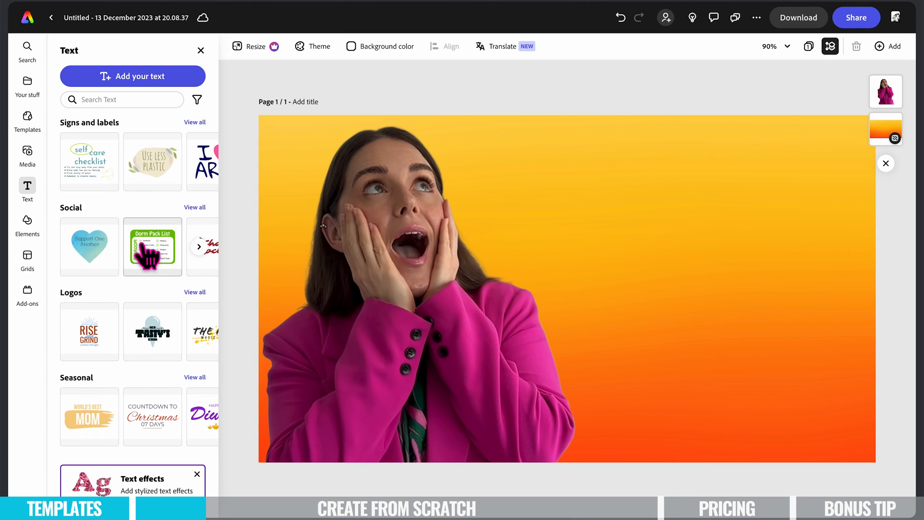
scroll("down", 3)
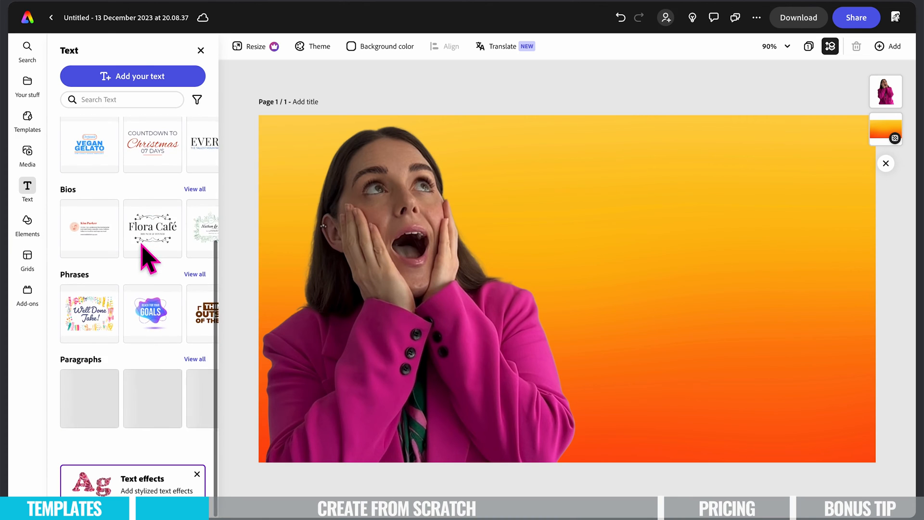
left_click(133, 76)
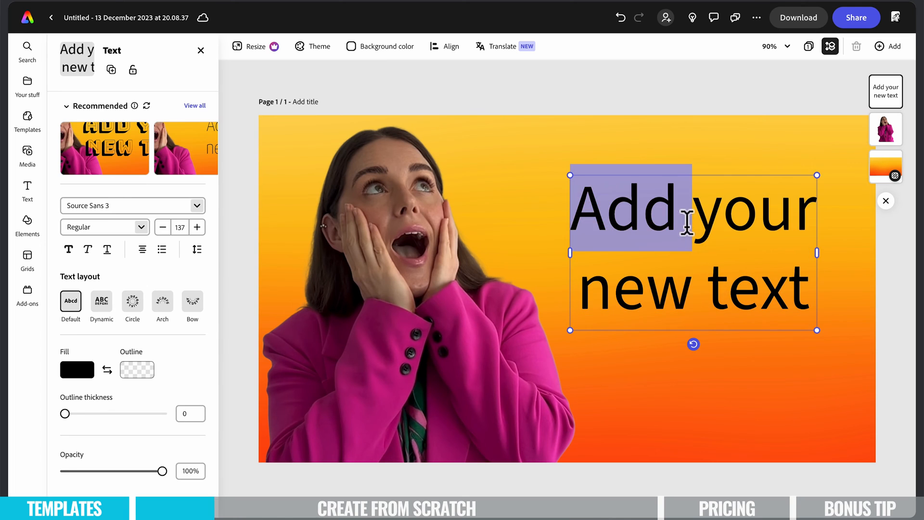
type("TIKTOK")
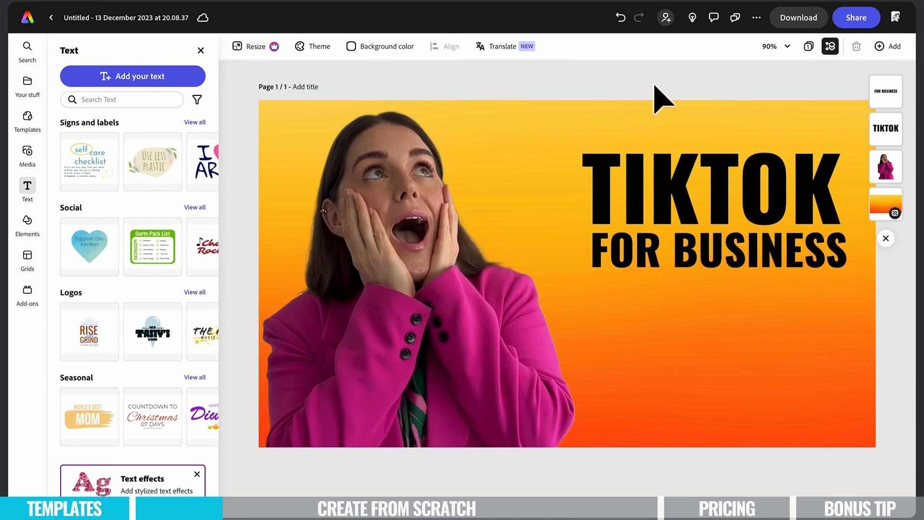
left_click(702, 189)
type("BEGINNER'S")
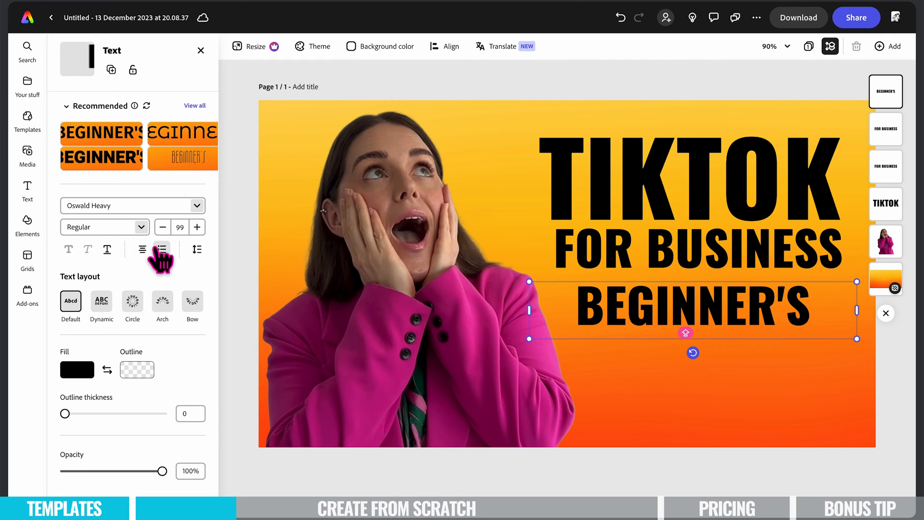
left_click(77, 369)
type("G")
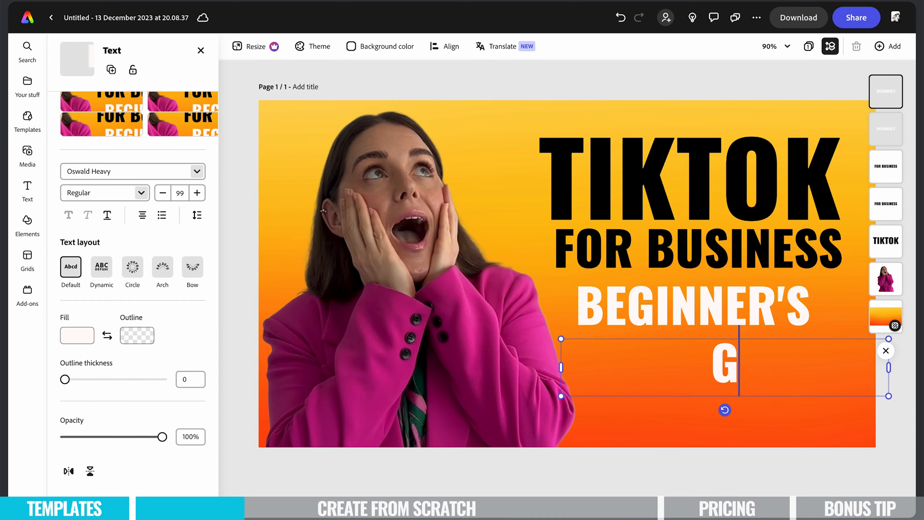
left_click(27, 155)
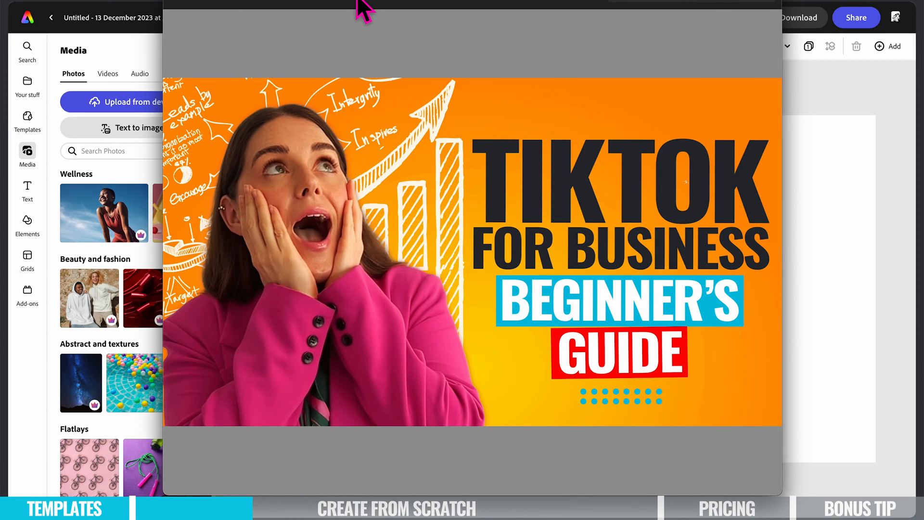
left_click(27, 190)
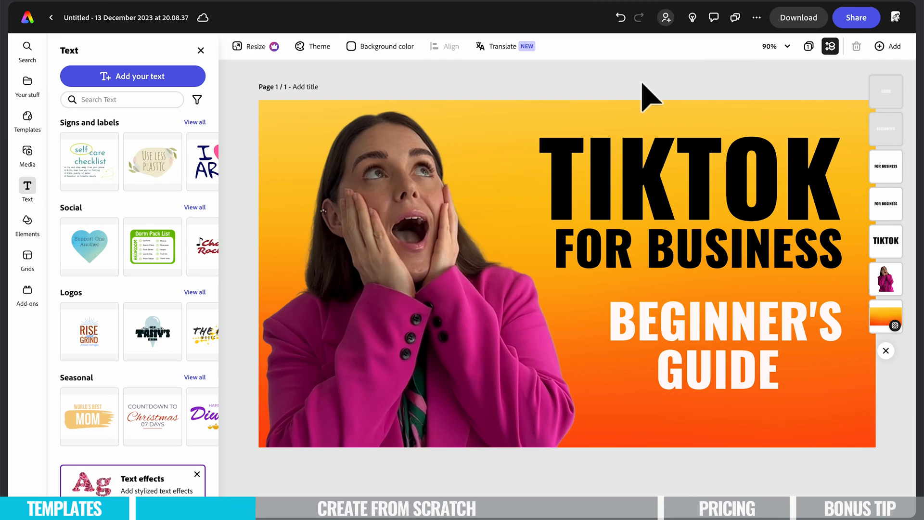
Add a solid black rectangle from the Shapes library across the BEGINNER'S line
left_click(742, 401)
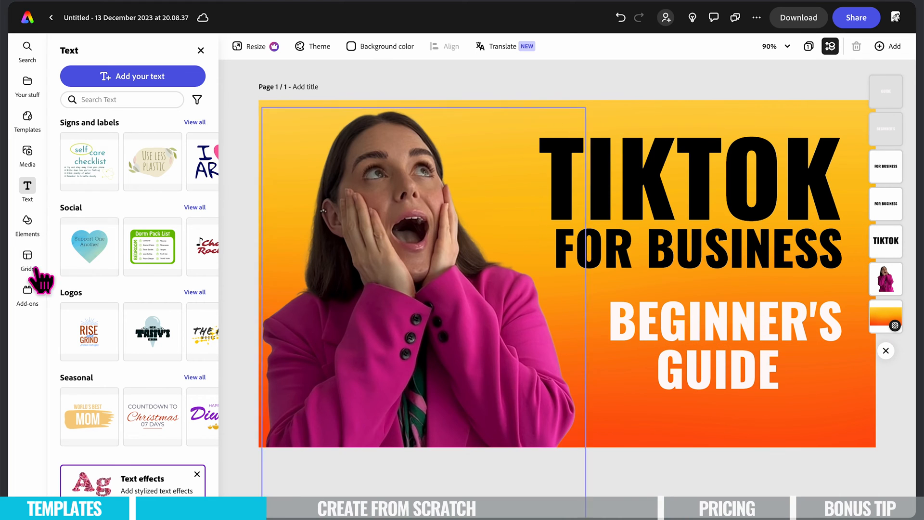
left_click(27, 224)
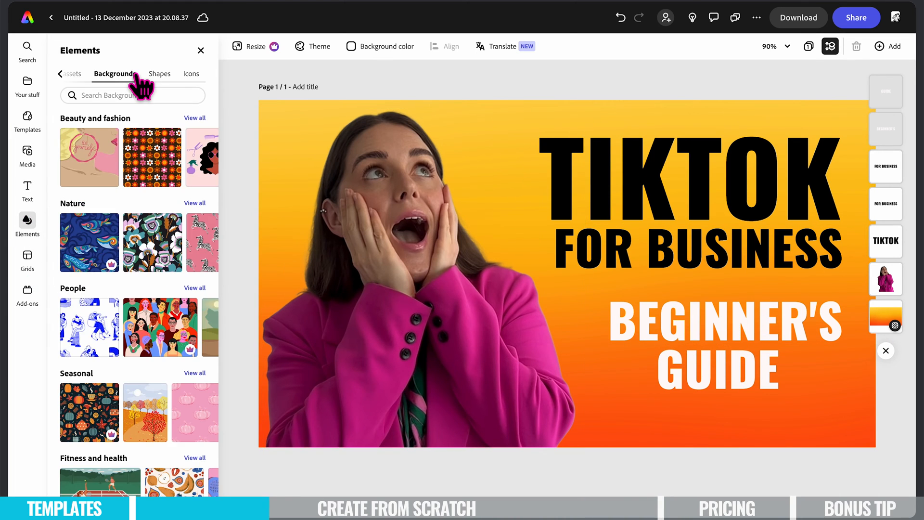
left_click(160, 74)
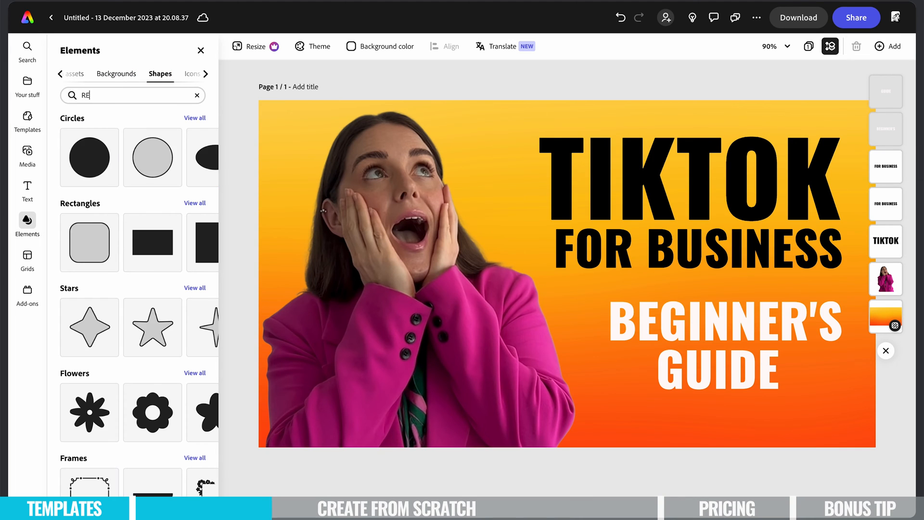
type("C")
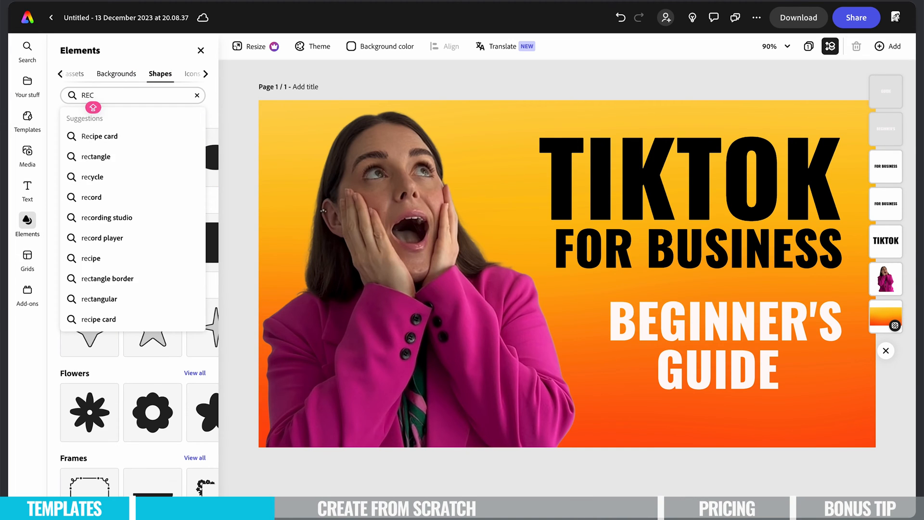
left_click(96, 156)
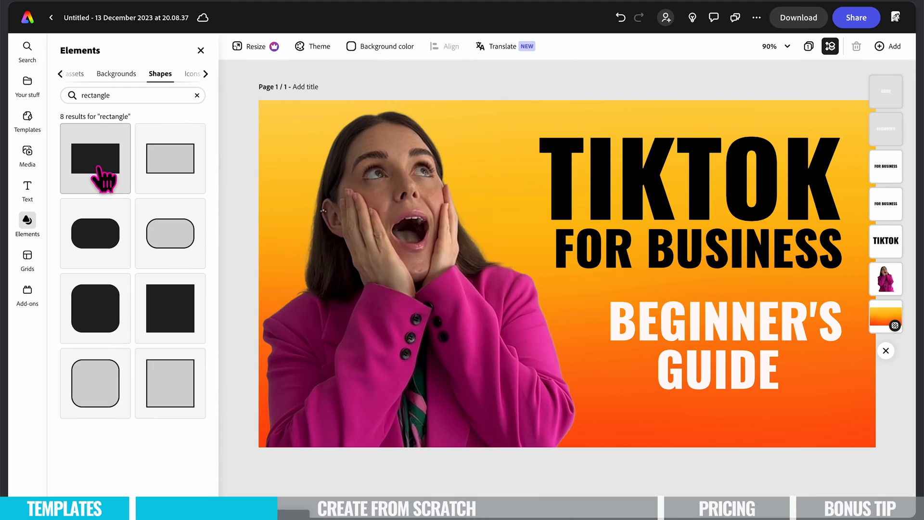
left_click(95, 158)
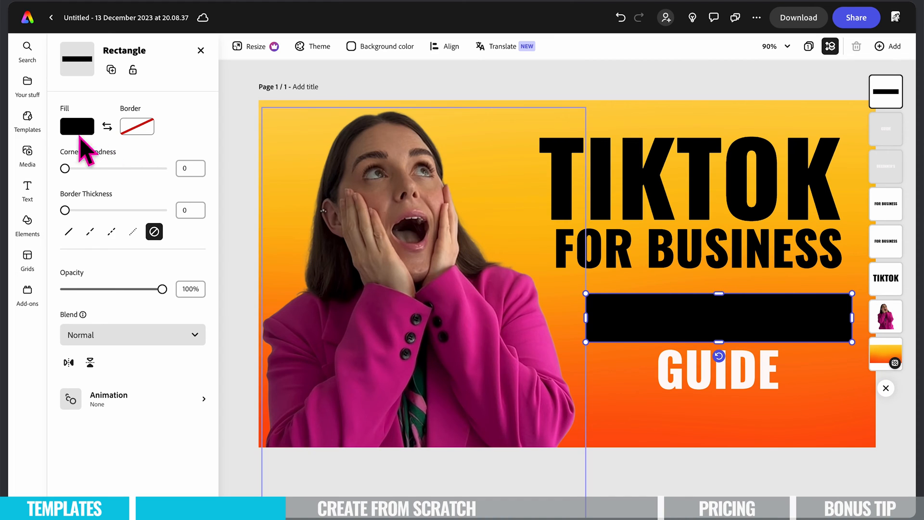
Fill the bar light blue (#65D5F0) and place it behind the BEGINNER'S text
left_click(76, 126)
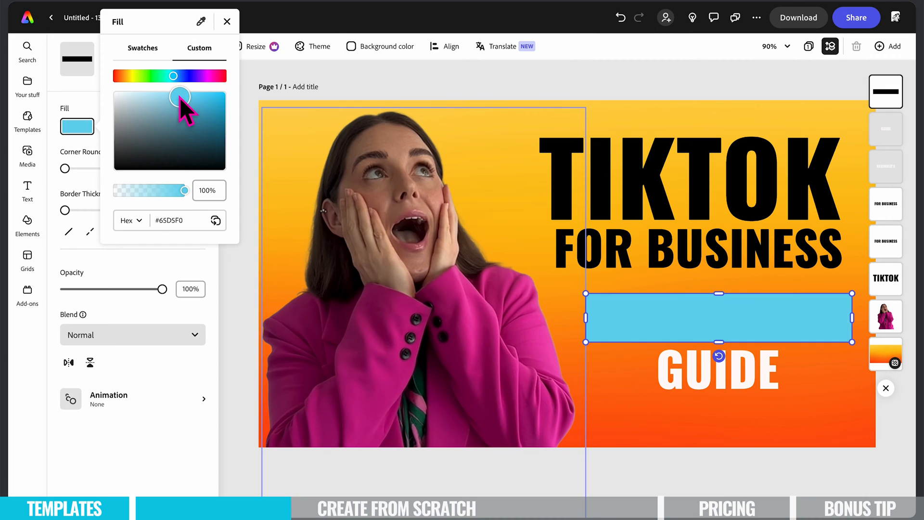
left_click(226, 21)
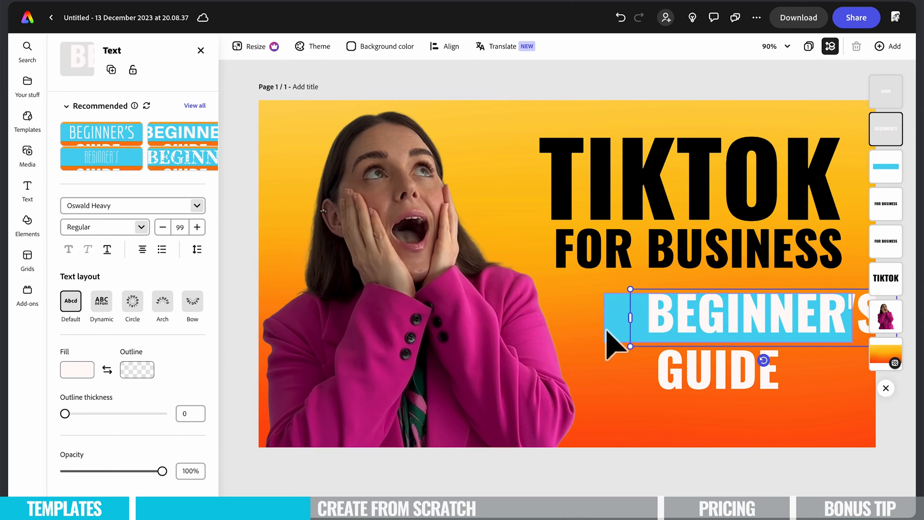
Duplicate the blue bar, resize the copy behind GUIDE, and fill it red
right_click(622, 344)
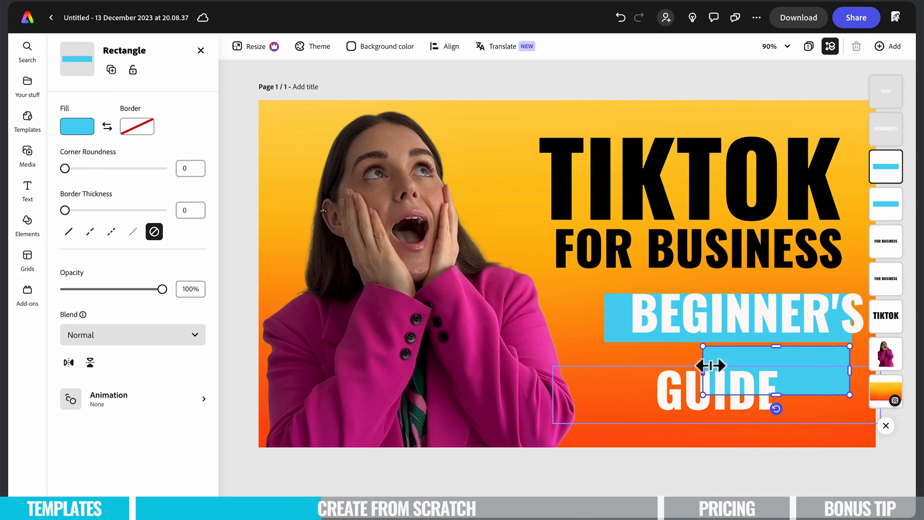
left_click(707, 392)
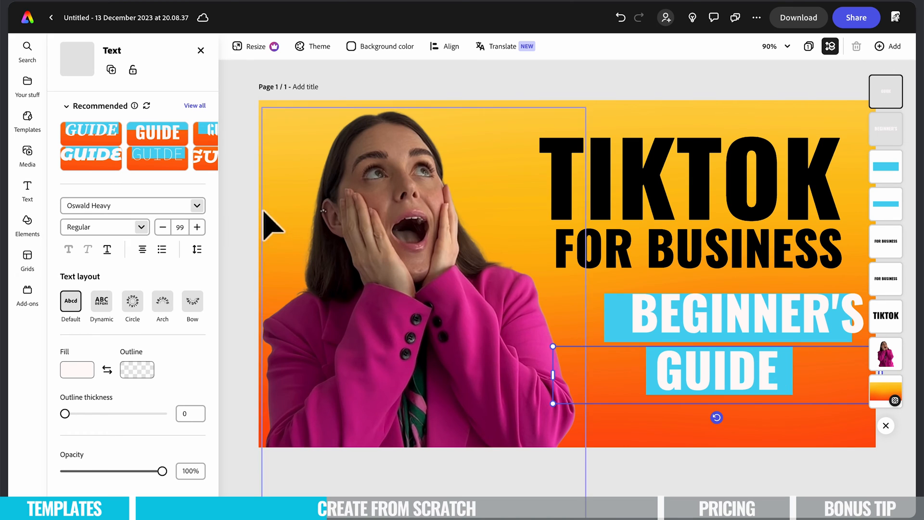
left_click(717, 371)
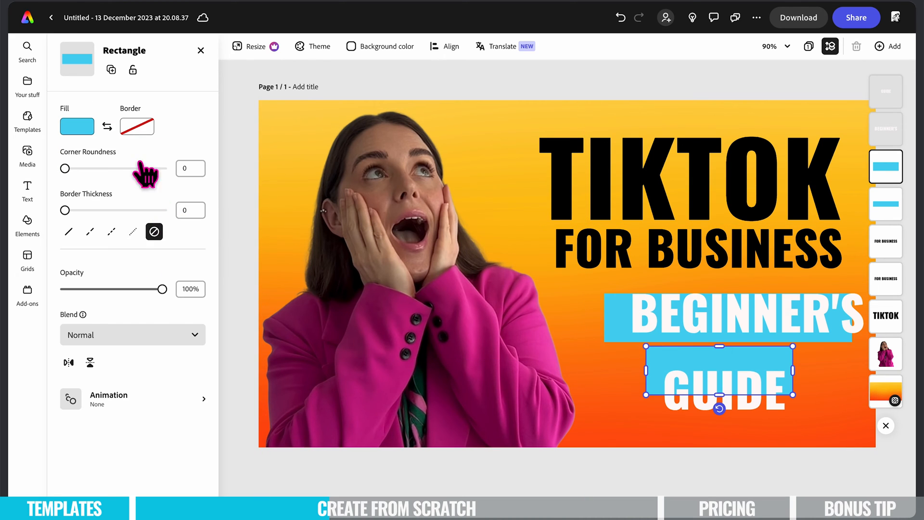
left_click(77, 127)
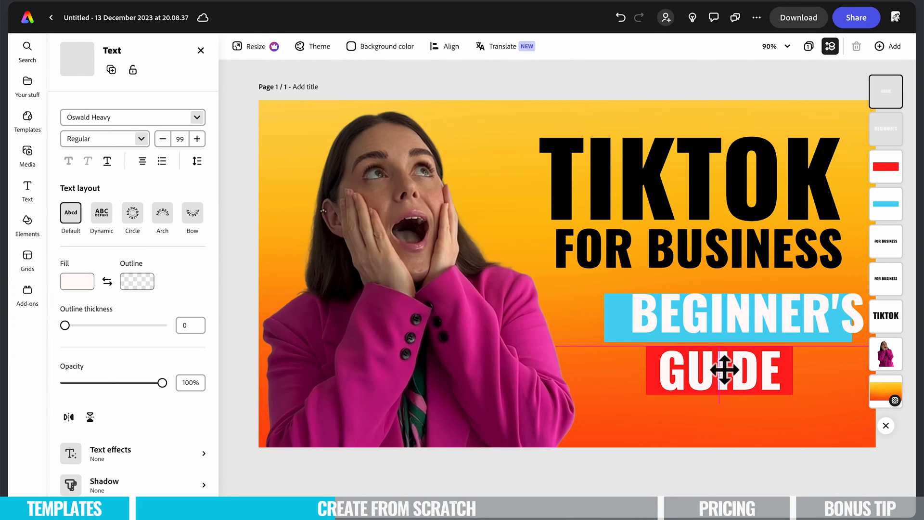
left_click(27, 225)
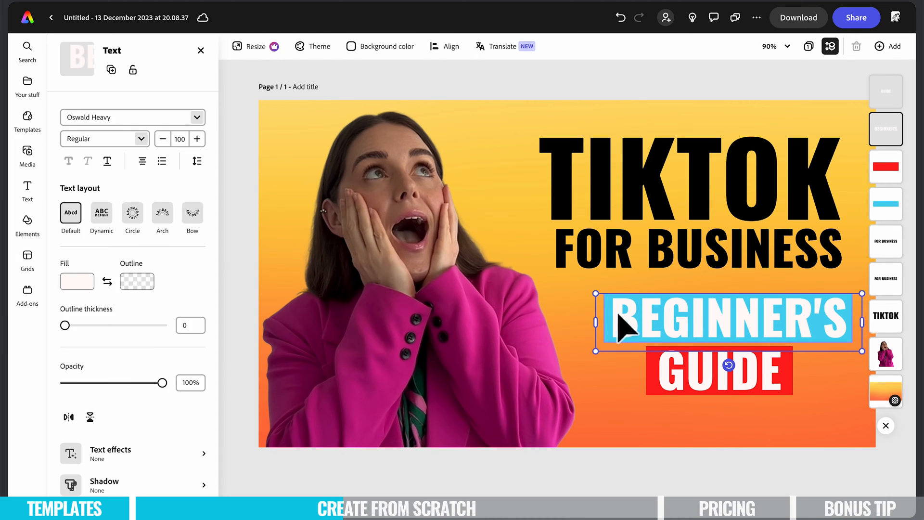
Group BEGINNER'S with its blue bar, centre it under FOR BUSINESS, then start grouping GUIDE
right_click(655, 328)
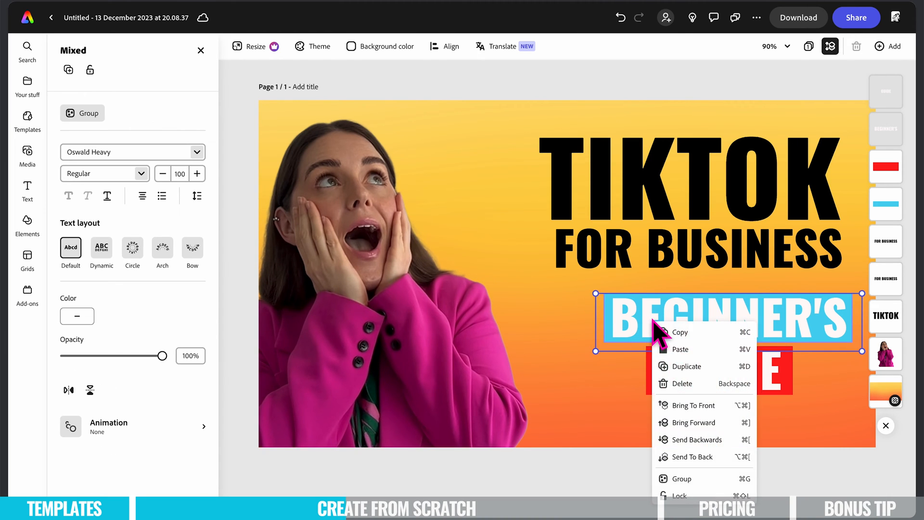
left_click(682, 478)
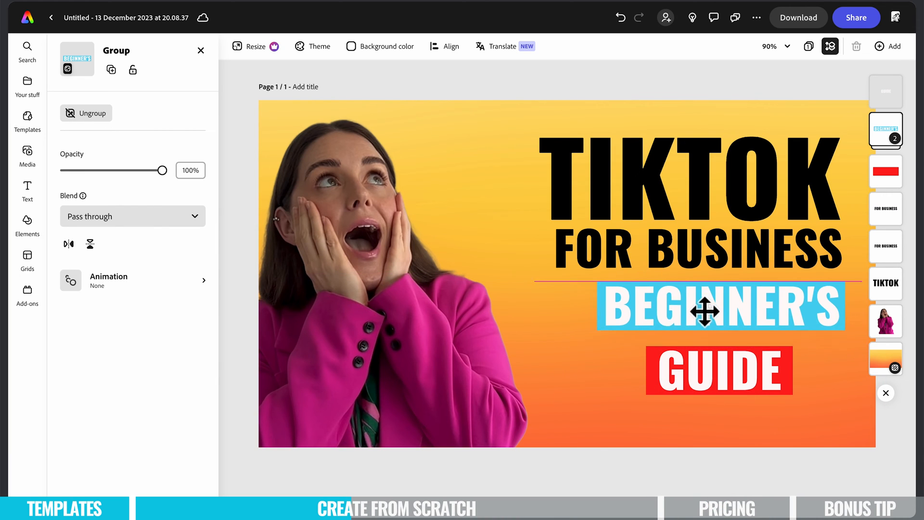
left_click(704, 311)
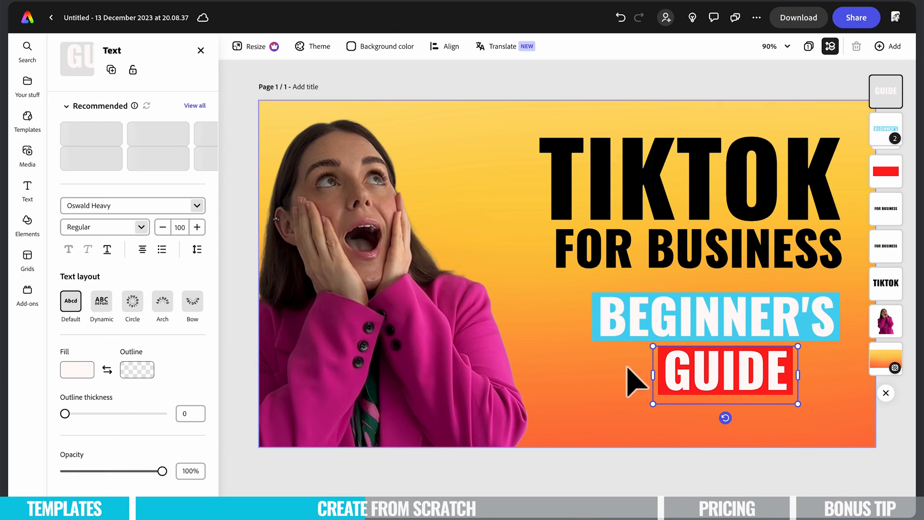
right_click(725, 371)
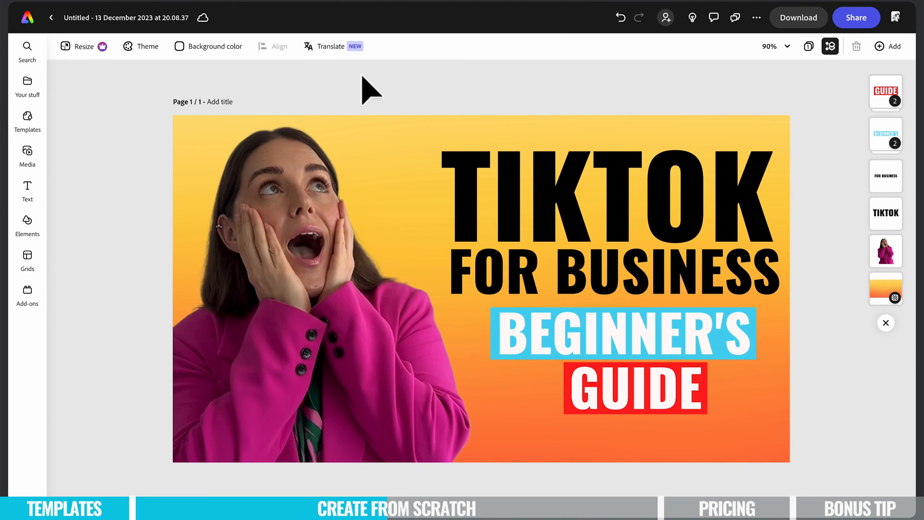
Search design assets for 'CHART' and add the hand-drawn circle-chart doodle to the page
left_click(309, 212)
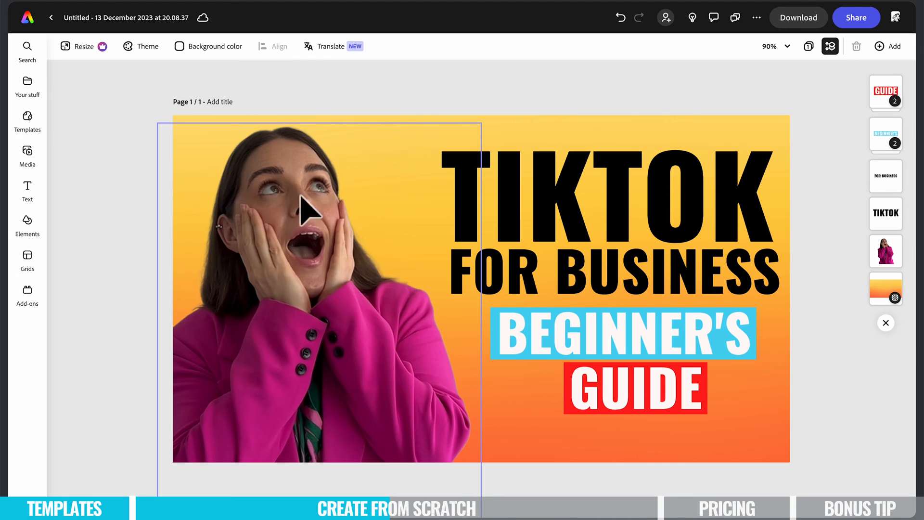
left_click(27, 221)
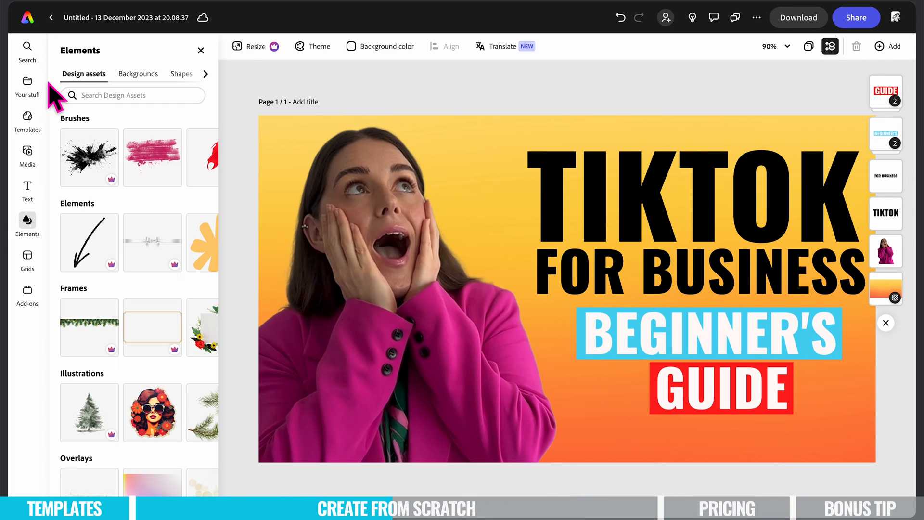
mouse_move(138, 82)
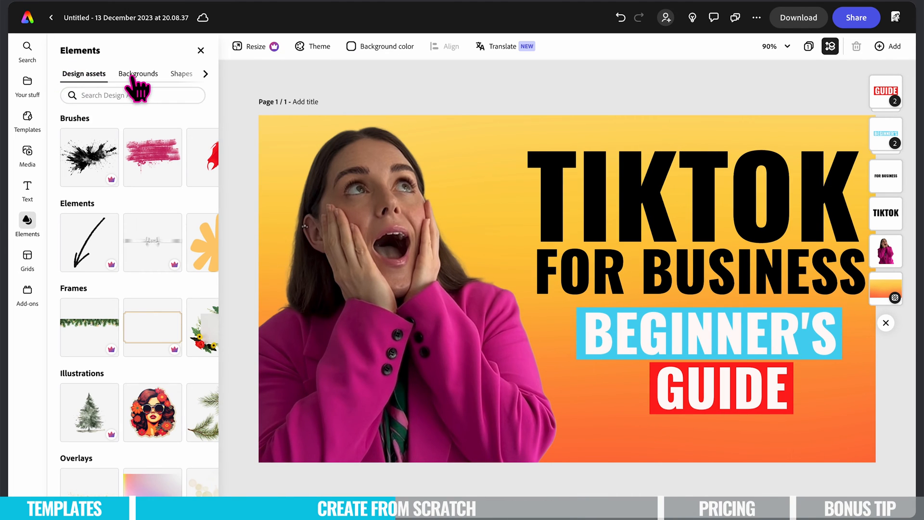
left_click(191, 73)
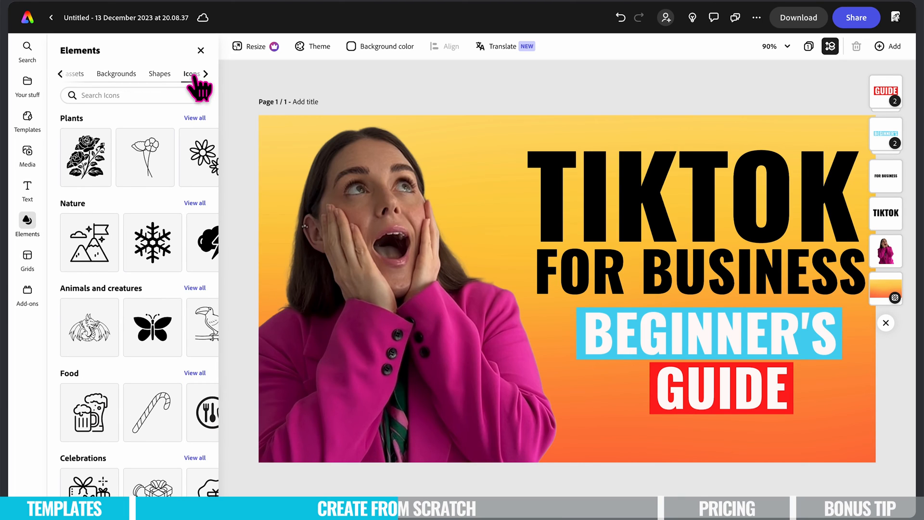
left_click(60, 73)
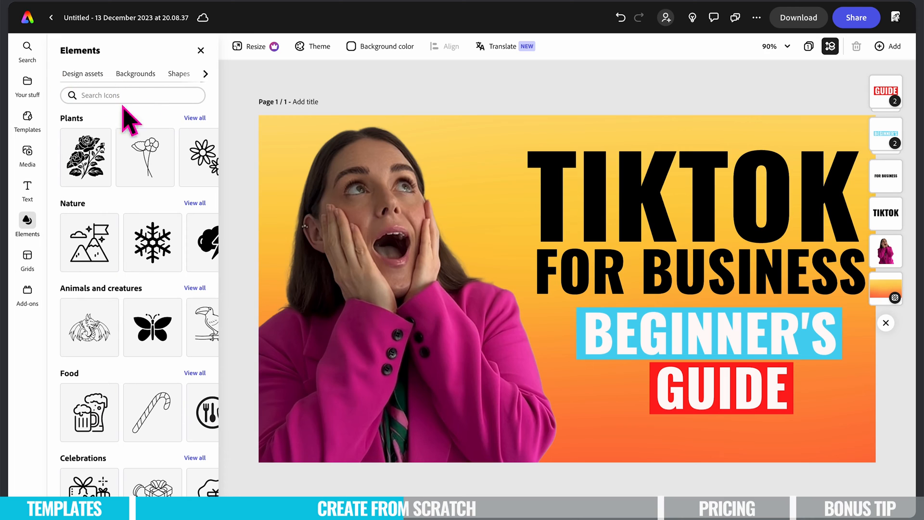
left_click(82, 73)
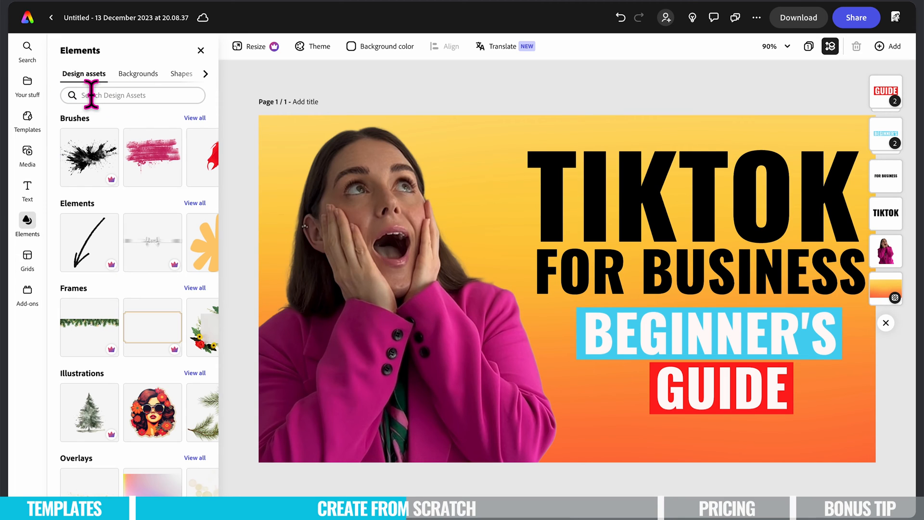
type("CHART DRAWING")
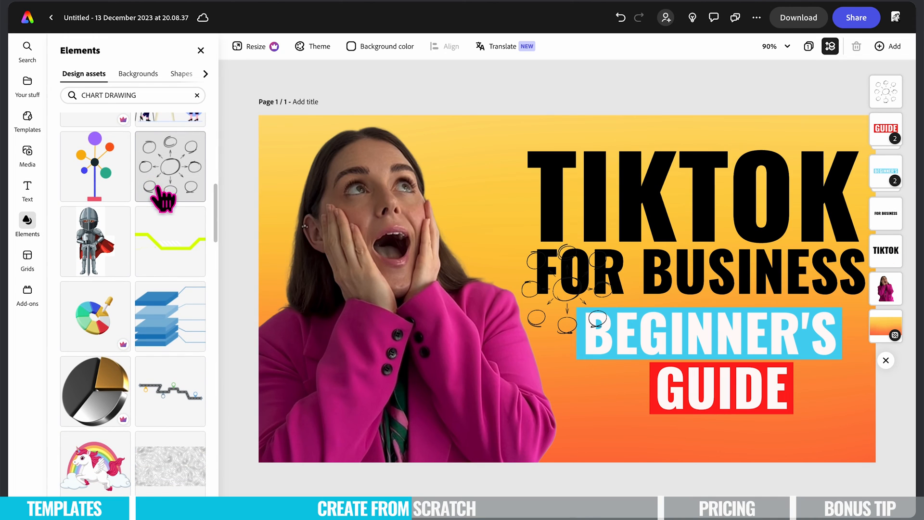
left_click(170, 166)
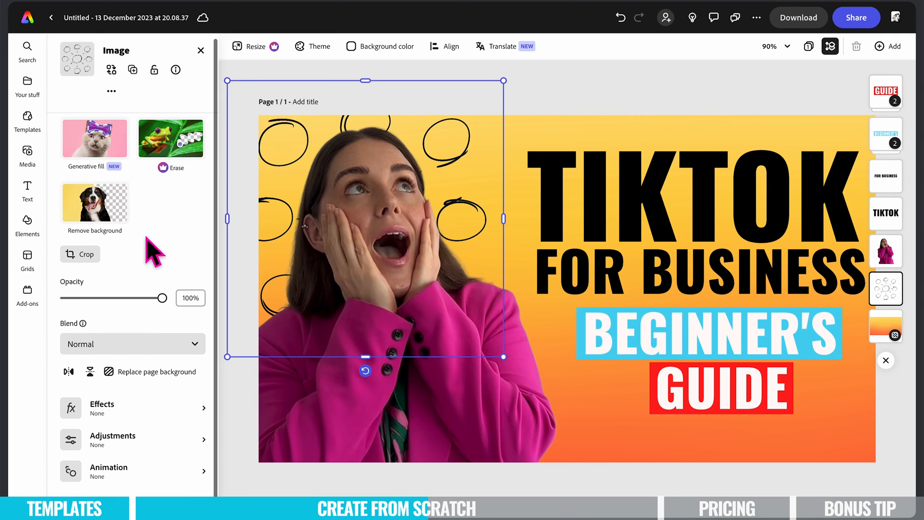
Switch the chart doodle's blend mode to Screen and show its effect options
left_click(131, 343)
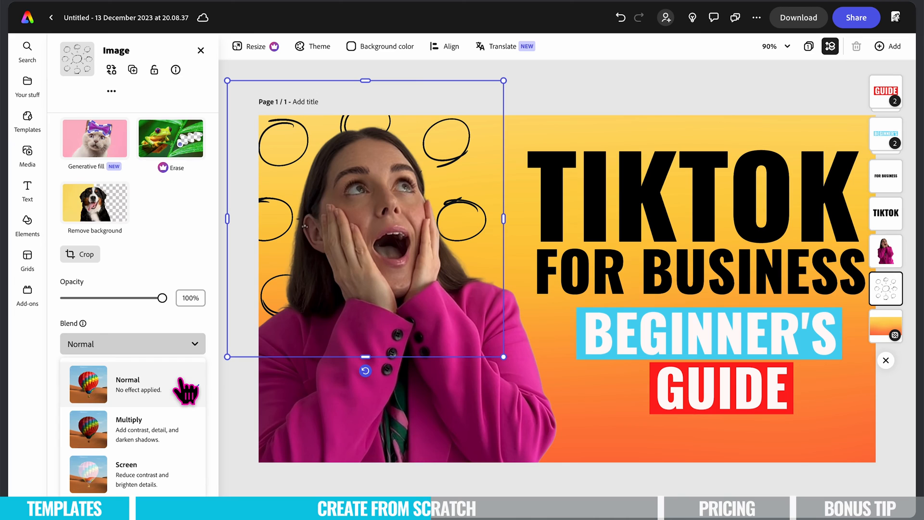
mouse_move(185, 456)
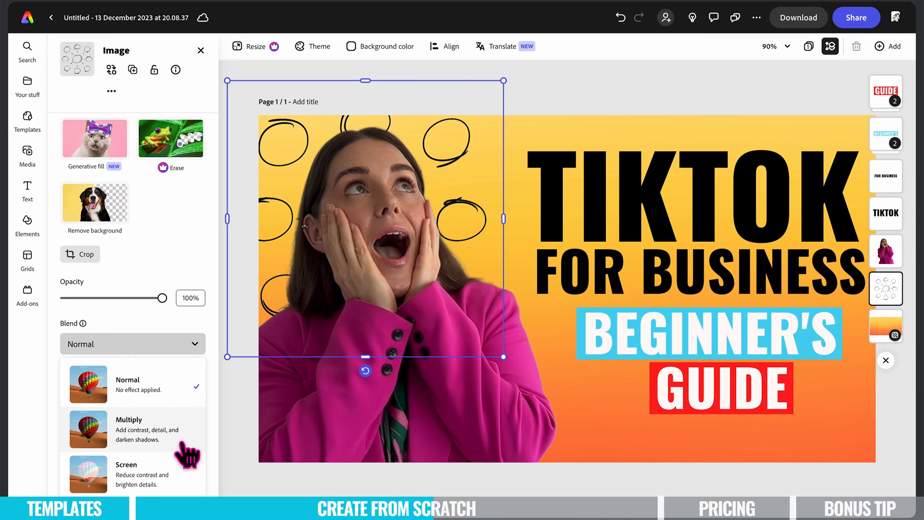
mouse_move(188, 451)
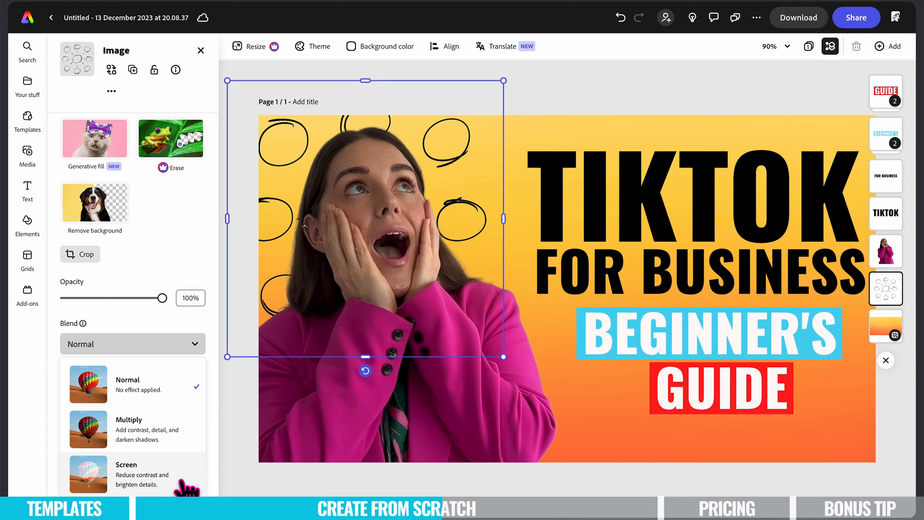
left_click(126, 464)
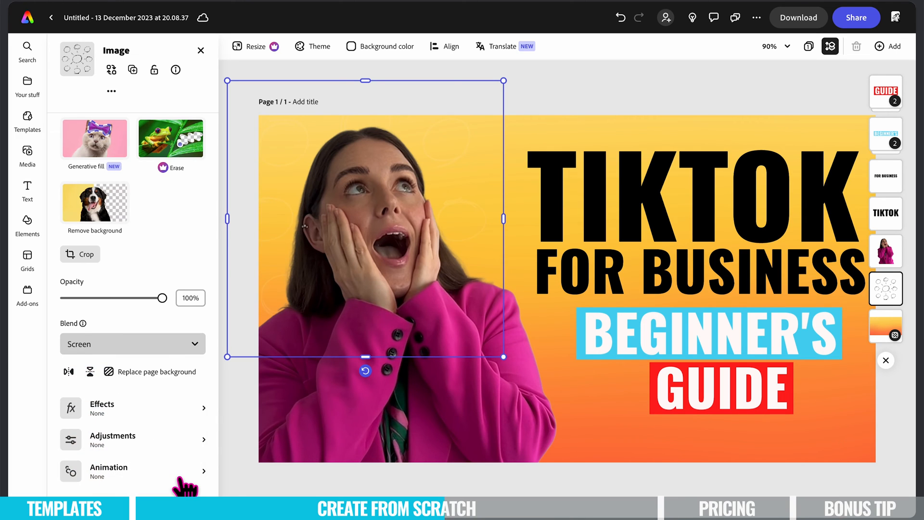
left_click(101, 407)
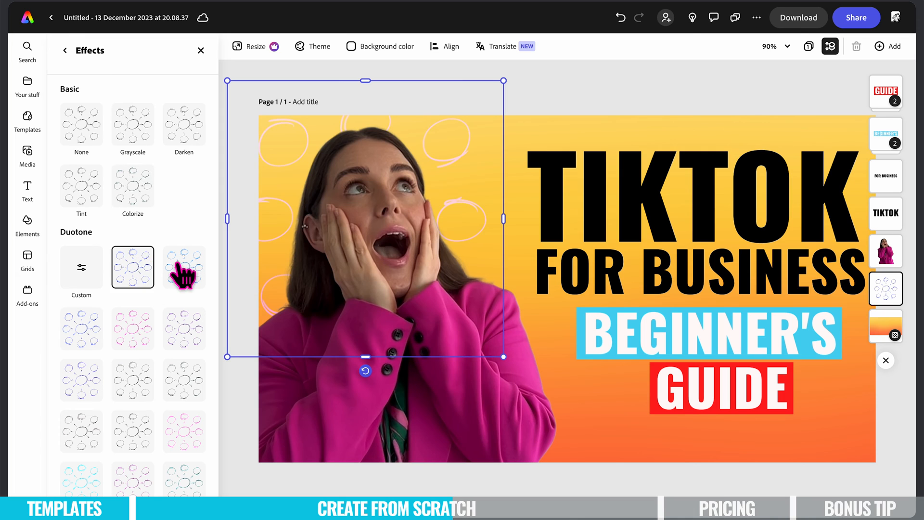
Apply the white duotone preset to the circle-chart doodle
left_click(184, 266)
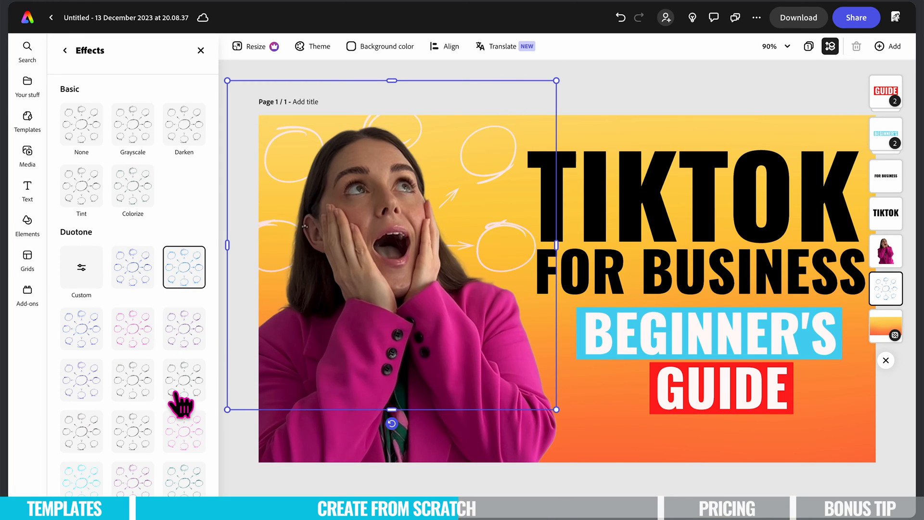
mouse_move(68, 268)
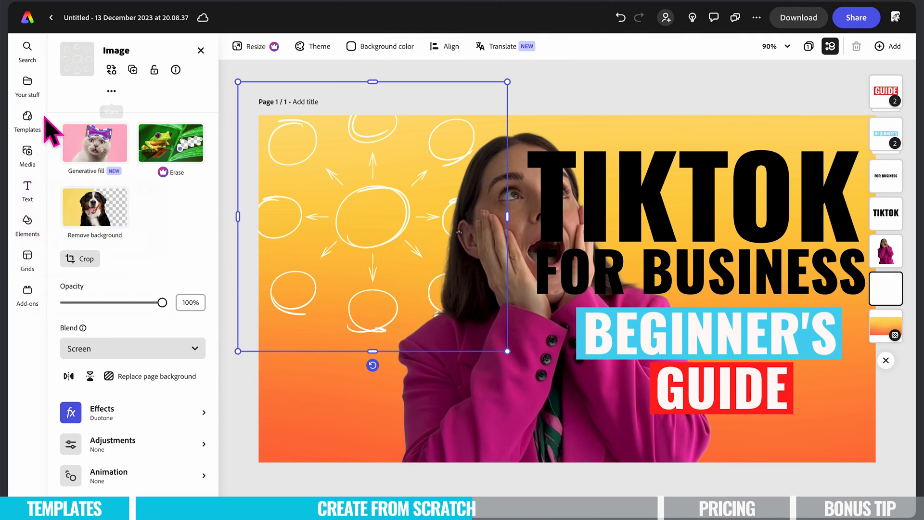
Search the icon collection for 'ARROW' and add the triple up-arrow icon
left_click(27, 224)
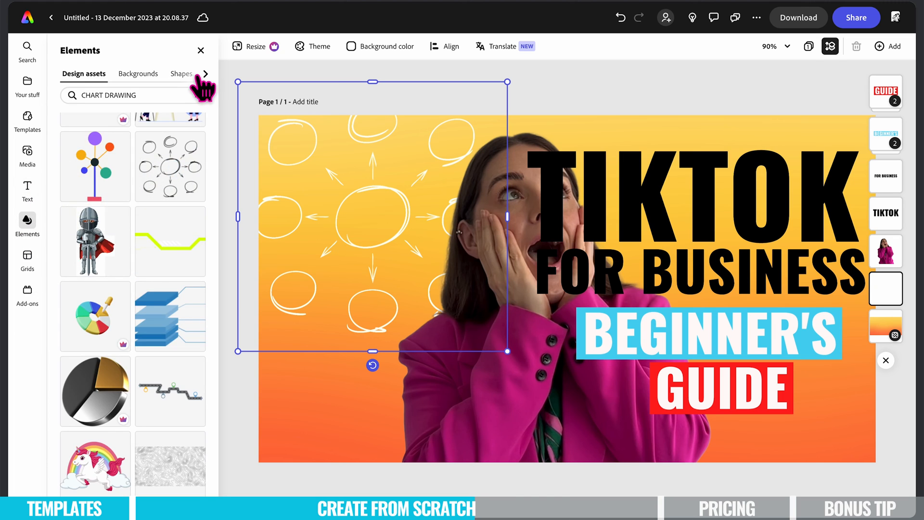
left_click(204, 73)
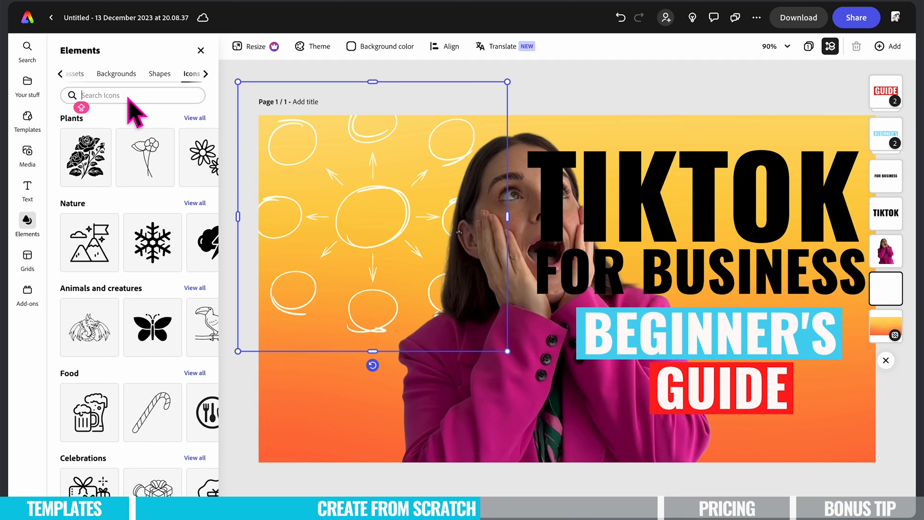
type("ARROW")
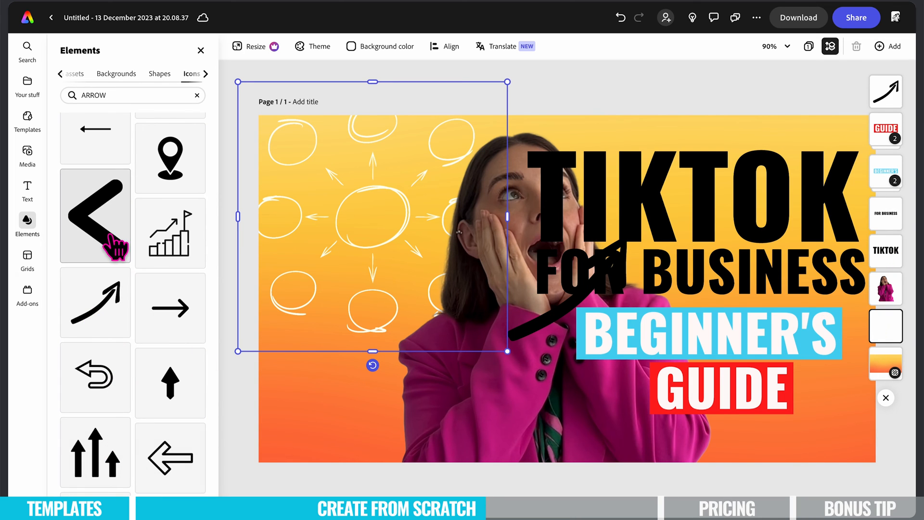
left_click(27, 155)
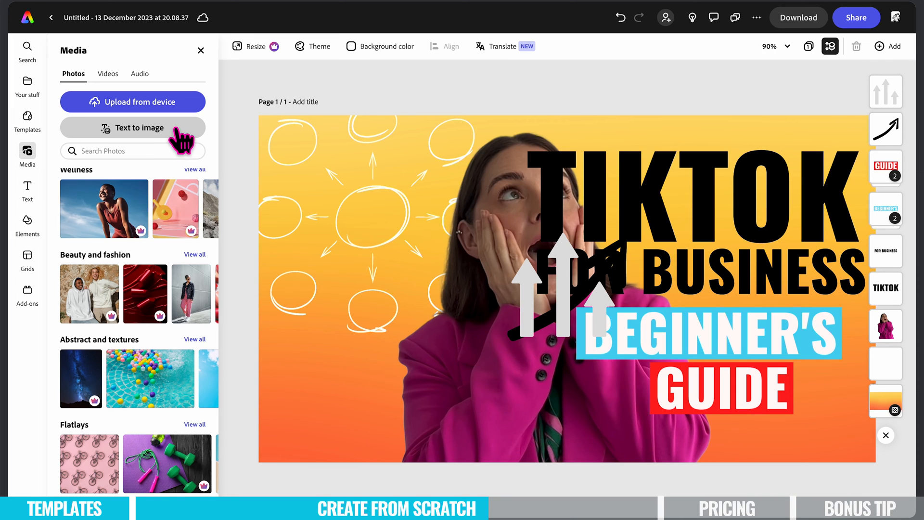
left_click(133, 127)
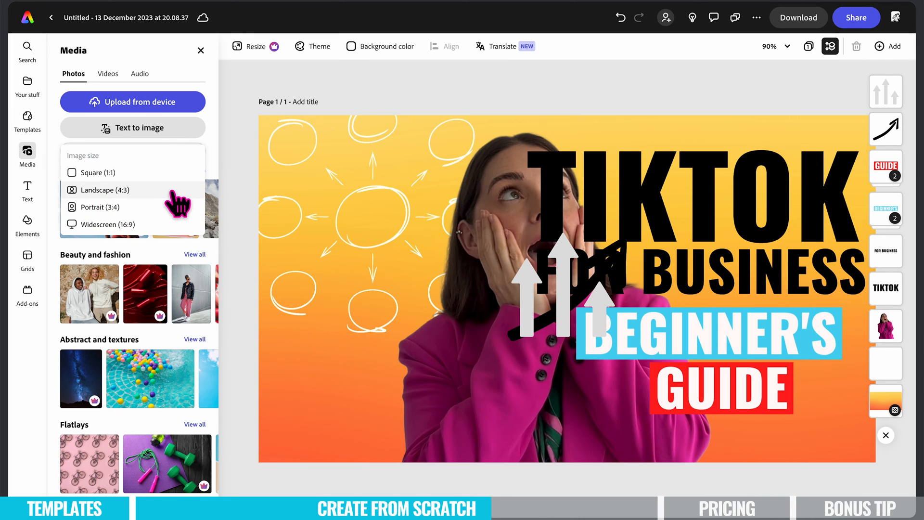
left_click(131, 128)
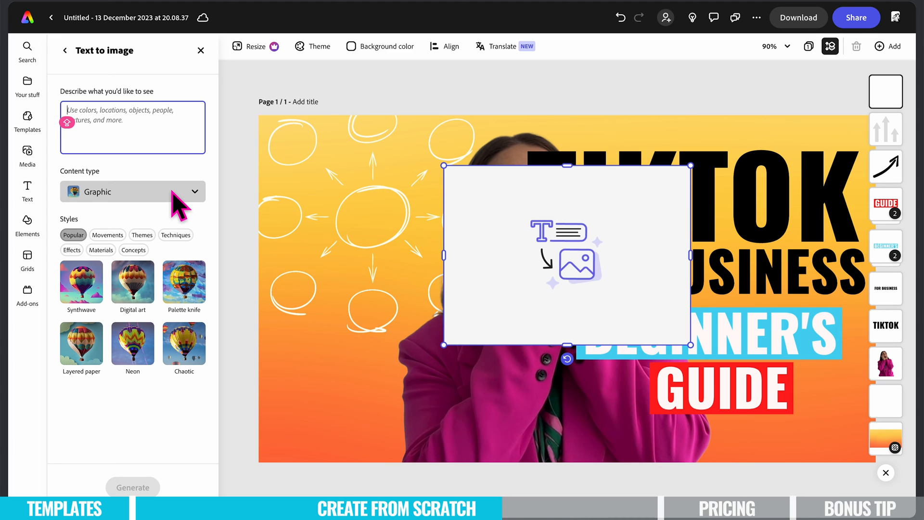
left_click(131, 191)
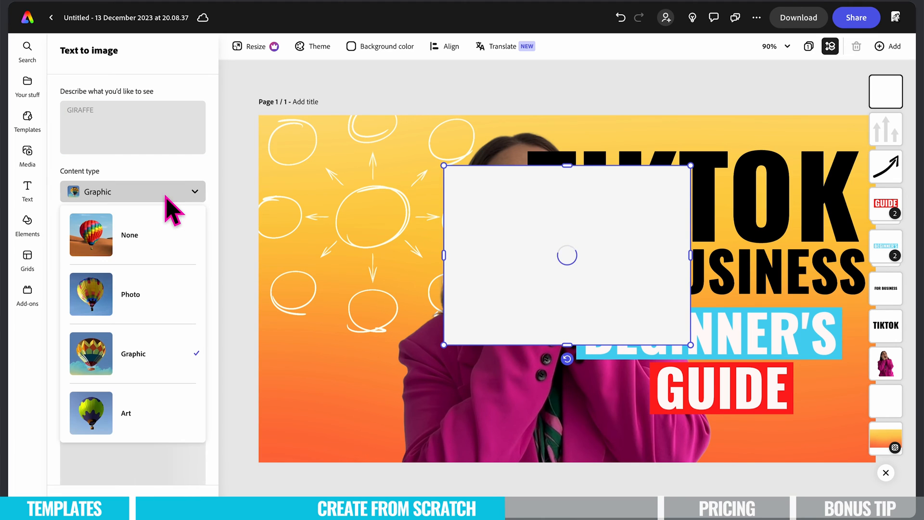
mouse_move(168, 300)
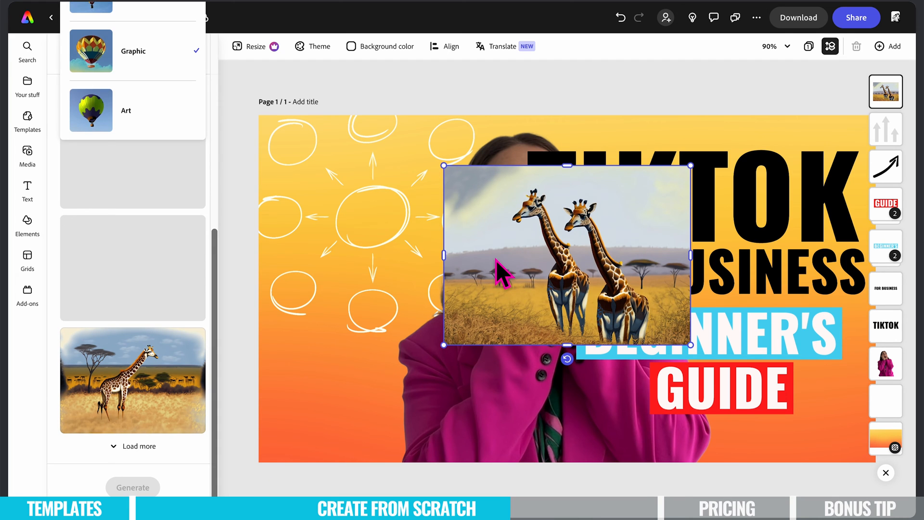
left_click(27, 152)
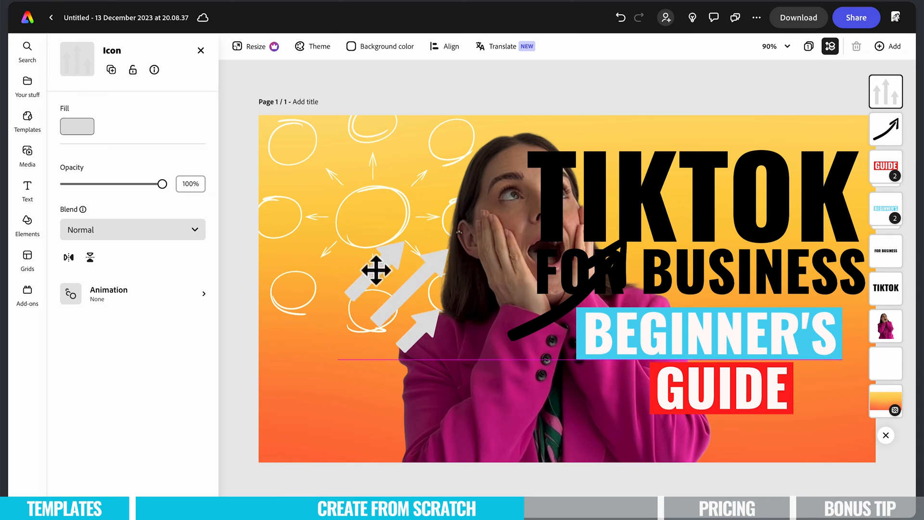
Give the triple-arrow icon a Screen blend, then select the black rising arrow
left_click(132, 229)
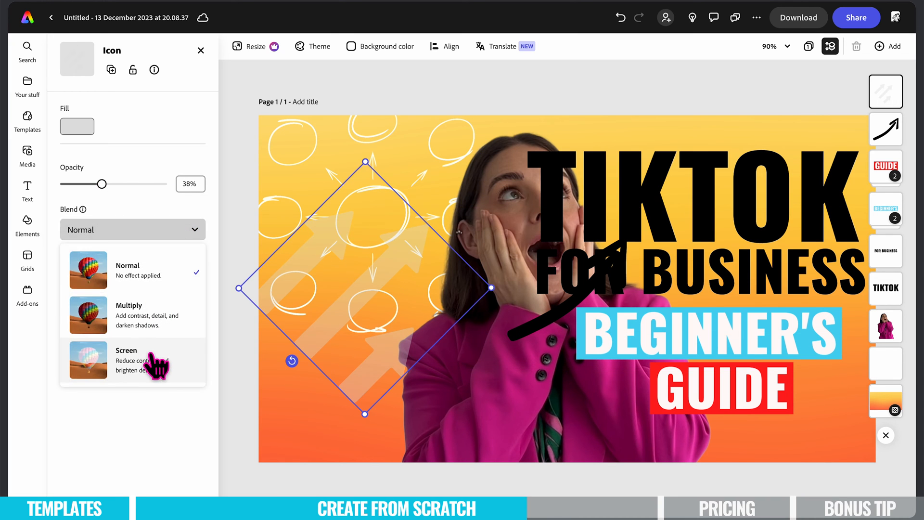
left_click(126, 360)
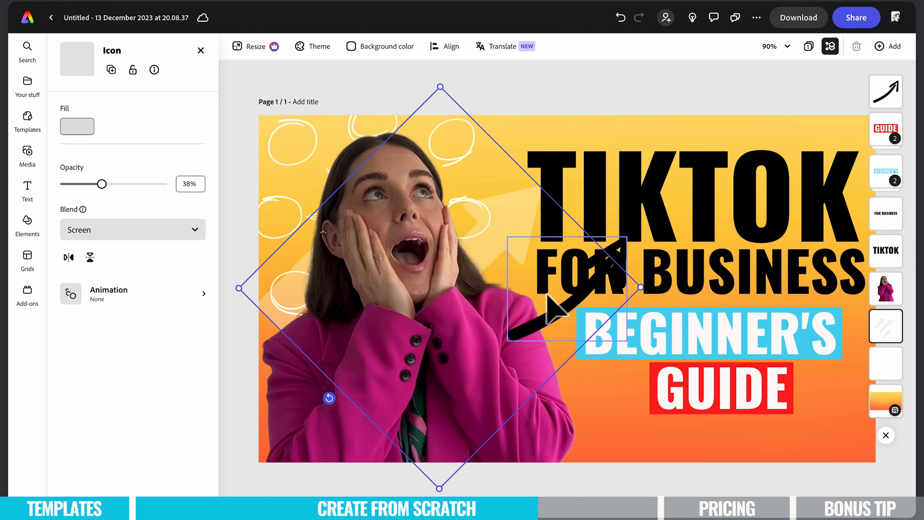
left_click(77, 126)
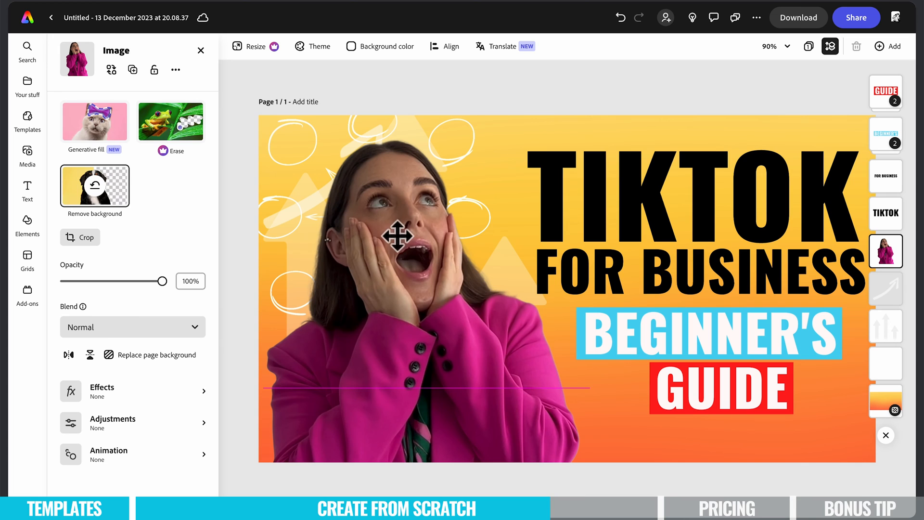
Add the bar chart image with Screen blend and duotone effect, layered below the woman
left_click(27, 150)
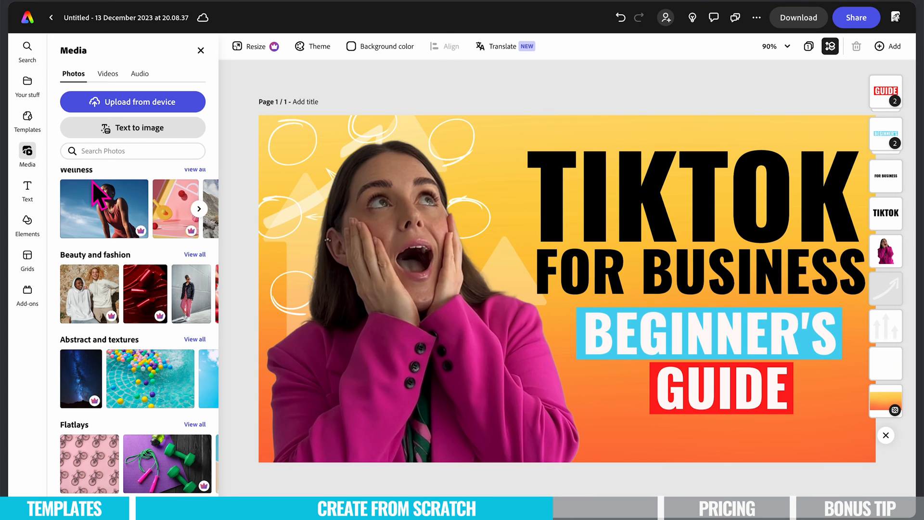
mouse_move(92, 88)
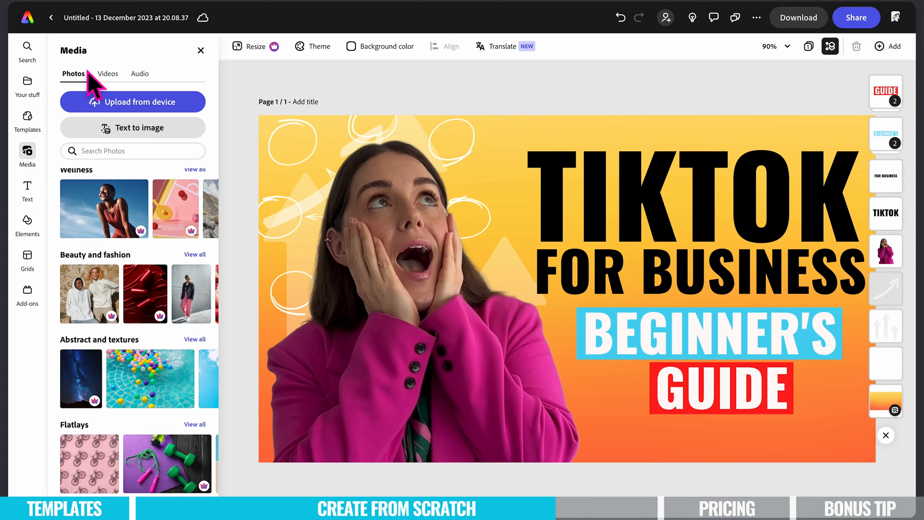
left_click(26, 221)
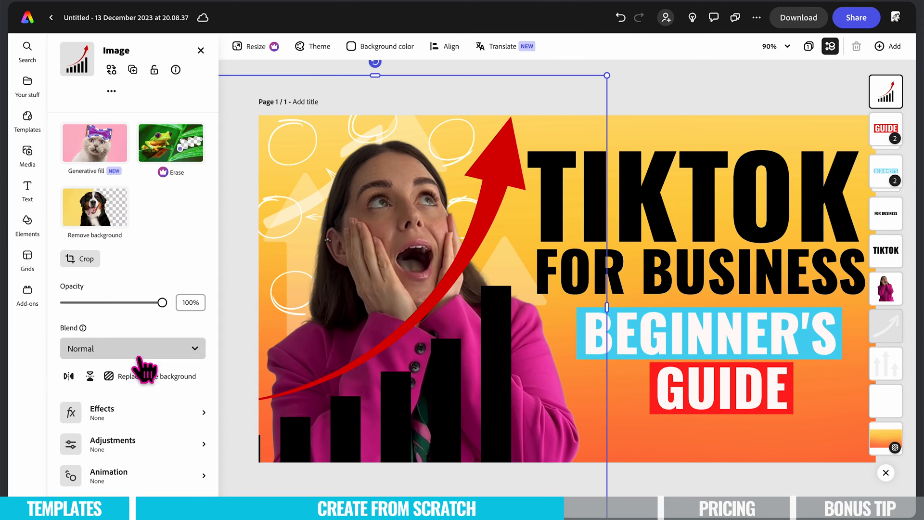
left_click(132, 347)
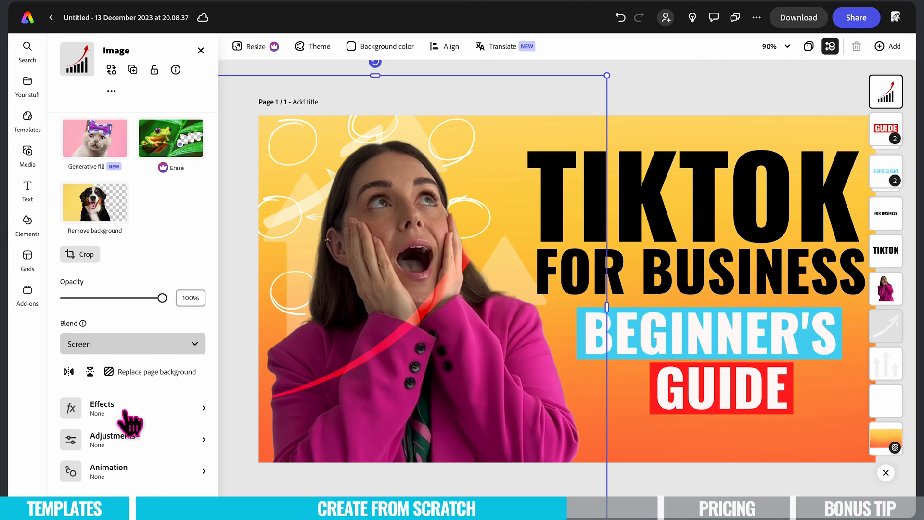
left_click(101, 408)
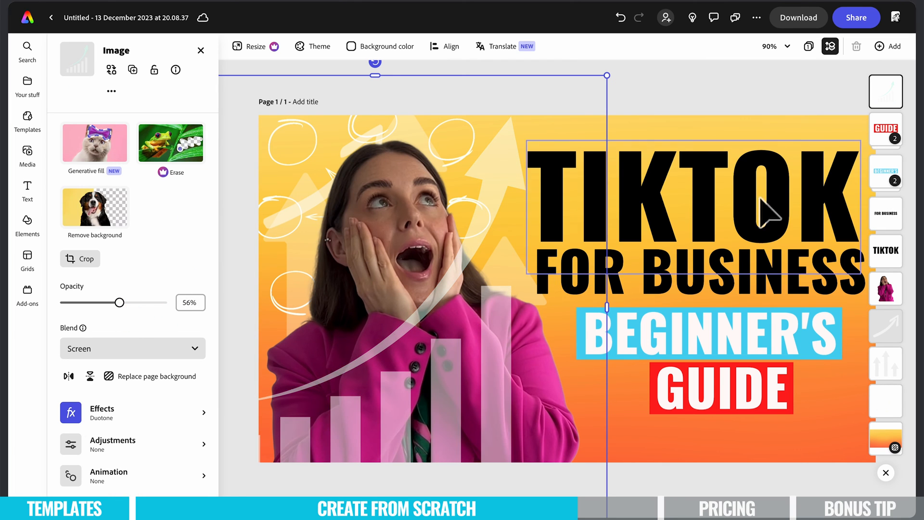
left_click(323, 174)
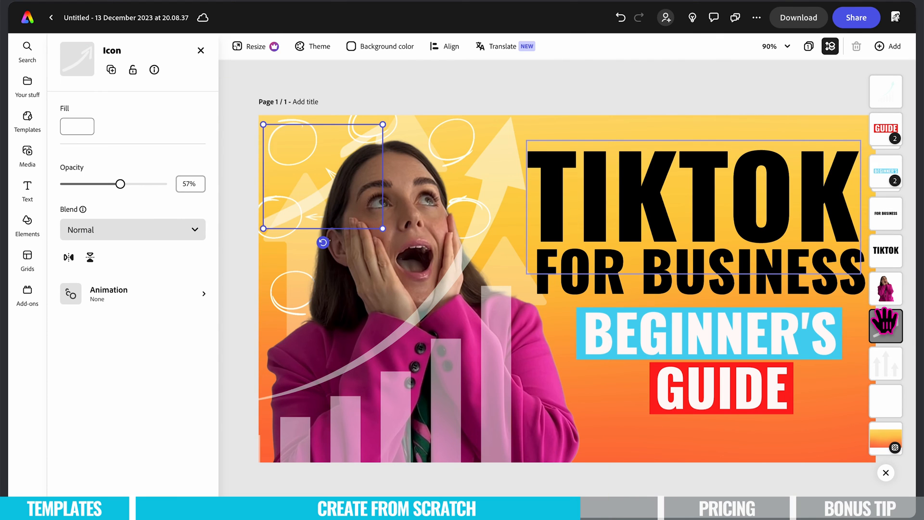
left_click(27, 225)
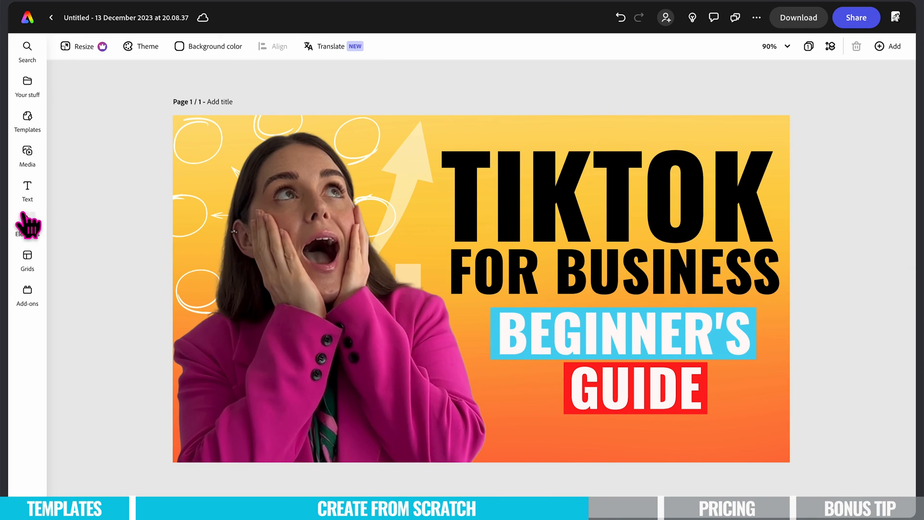
Open the elements library and right-click on the design beneath GUIDE
left_click(27, 224)
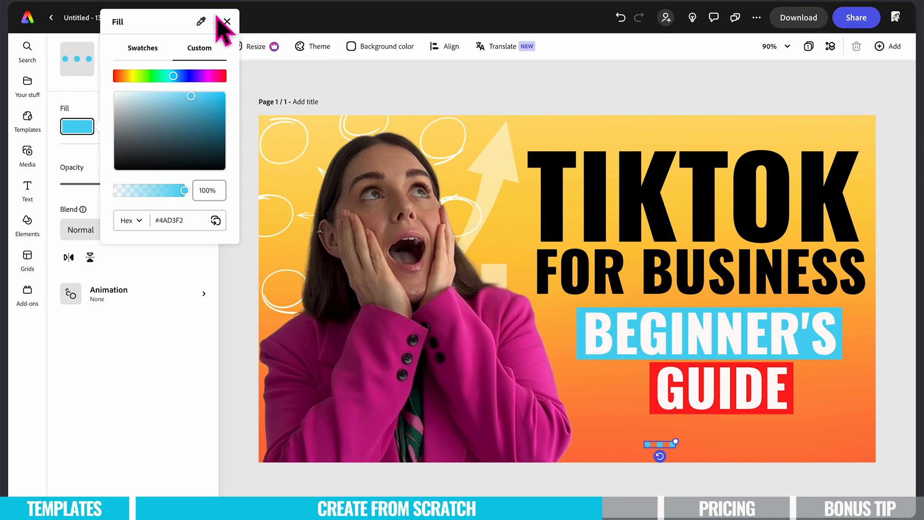
right_click(660, 444)
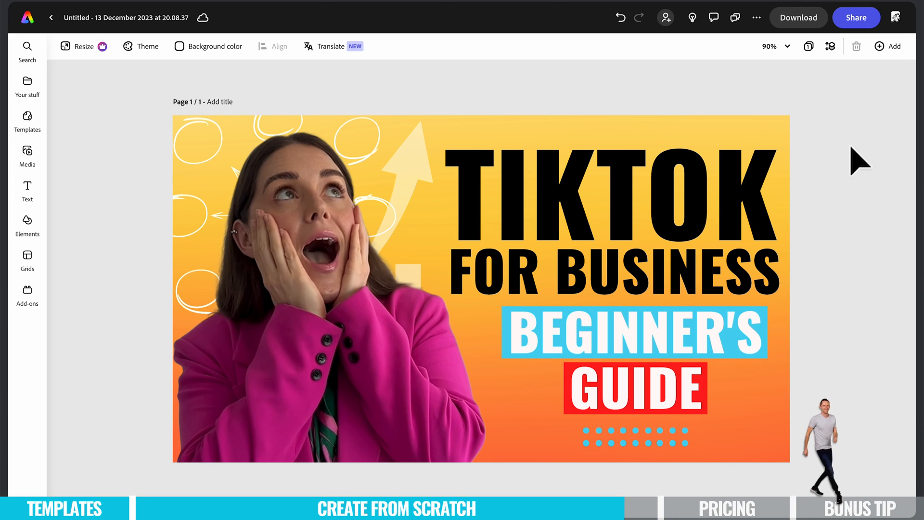
mouse_move(495, 86)
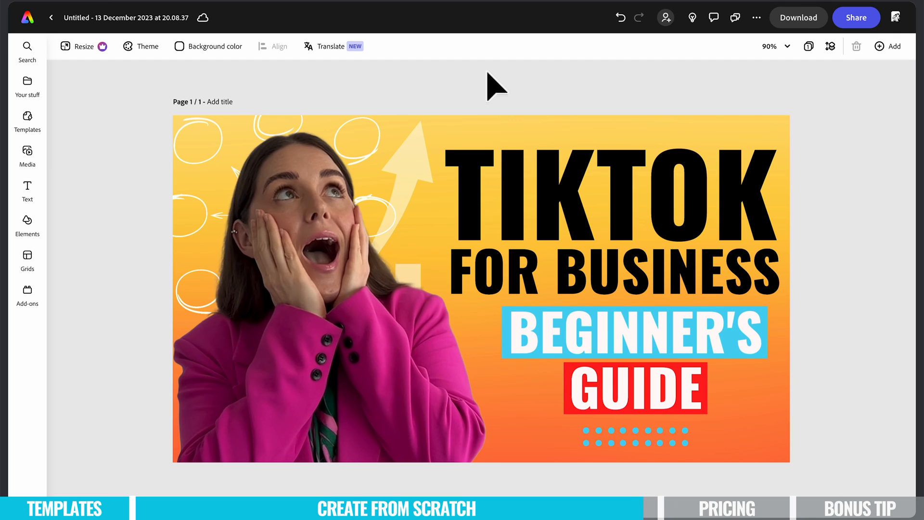
Show the Media panel with its stock photo categories
left_click(27, 155)
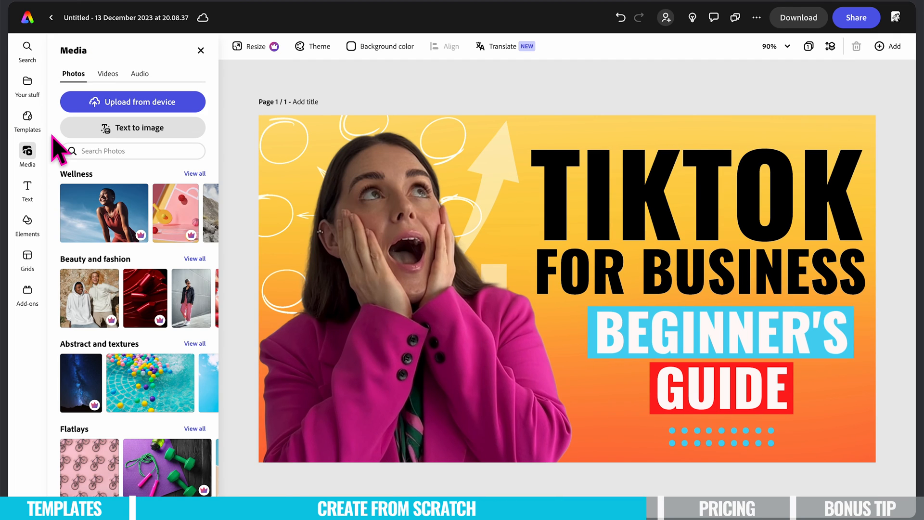
mouse_move(70, 139)
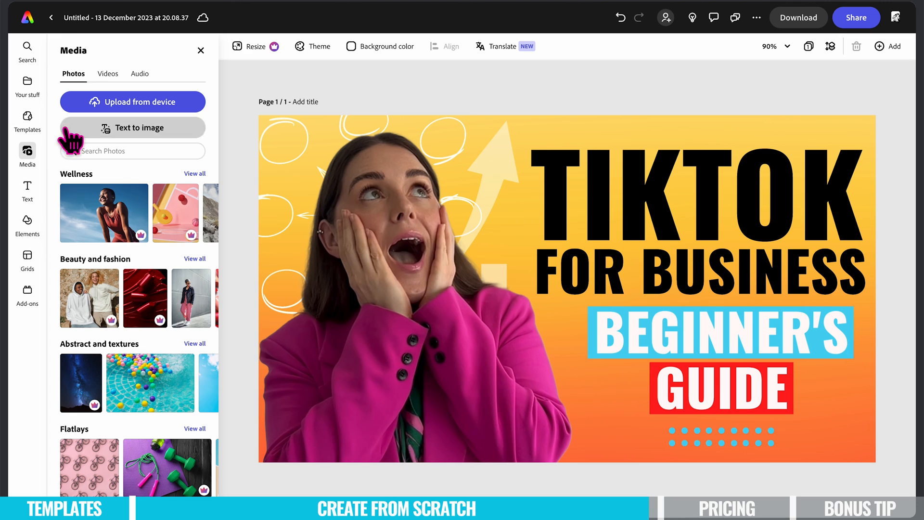
mouse_move(466, 109)
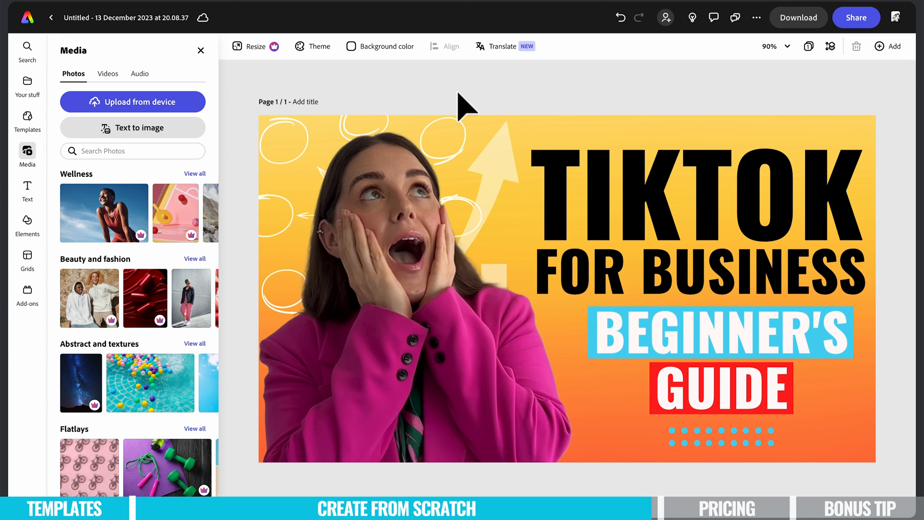
mouse_move(52, 235)
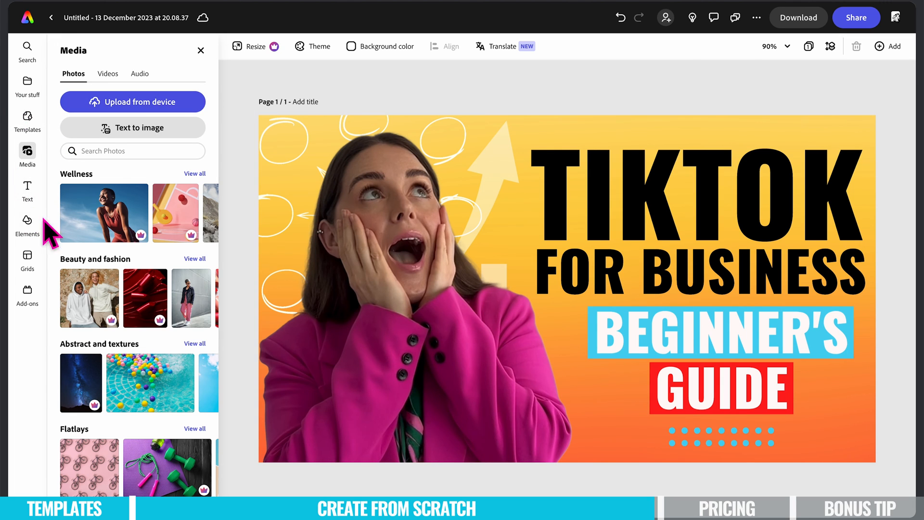
mouse_move(535, 100)
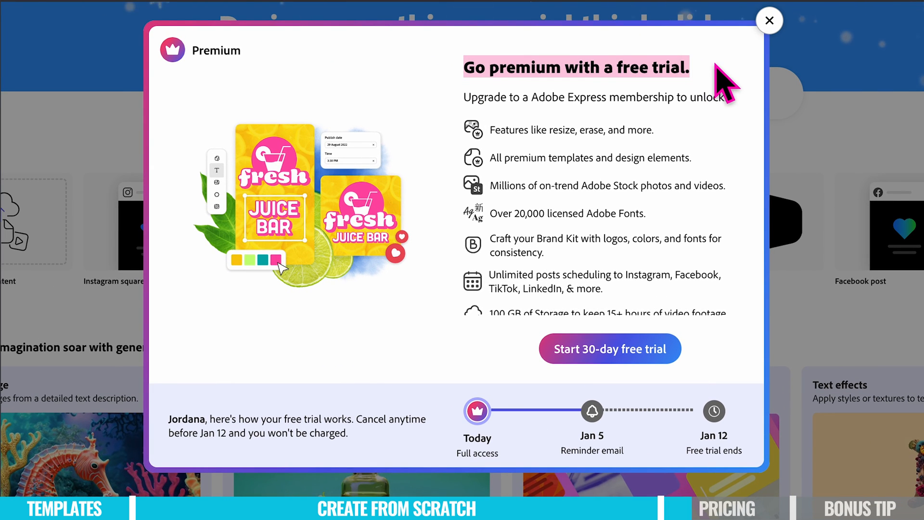
mouse_move(449, 129)
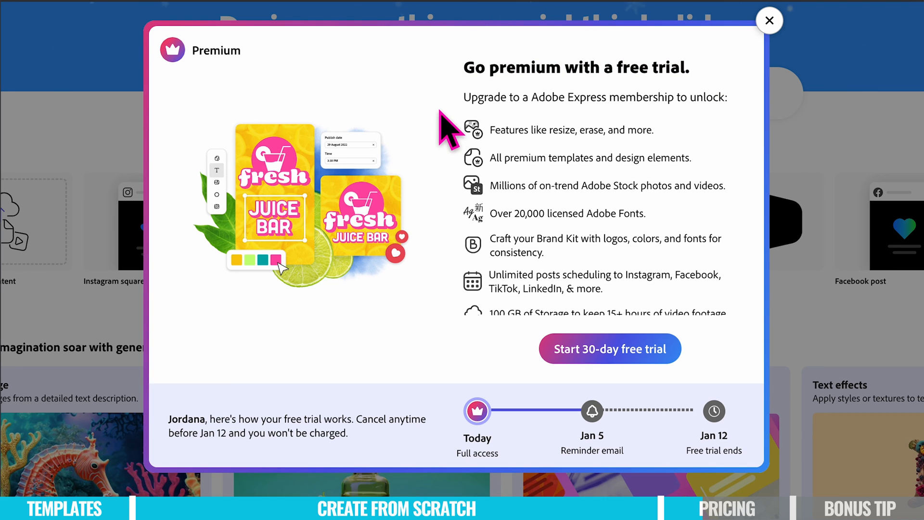
mouse_move(672, 154)
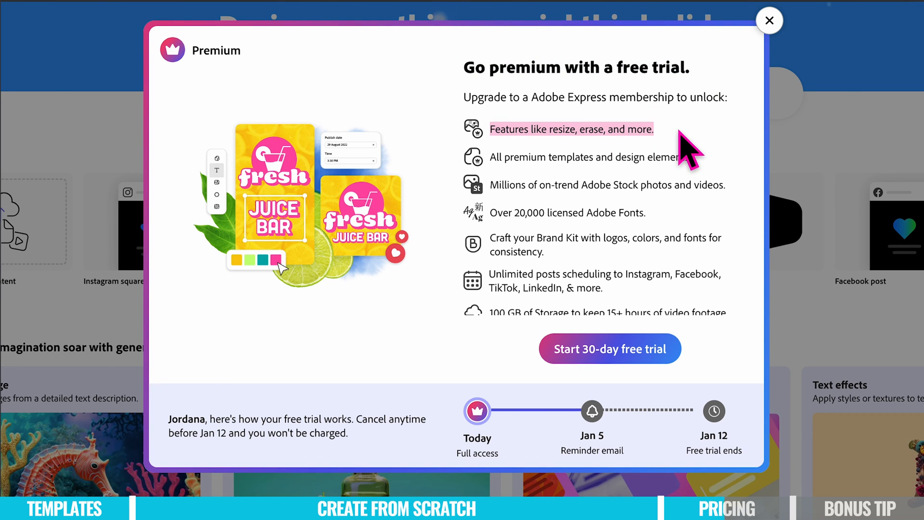
mouse_move(740, 203)
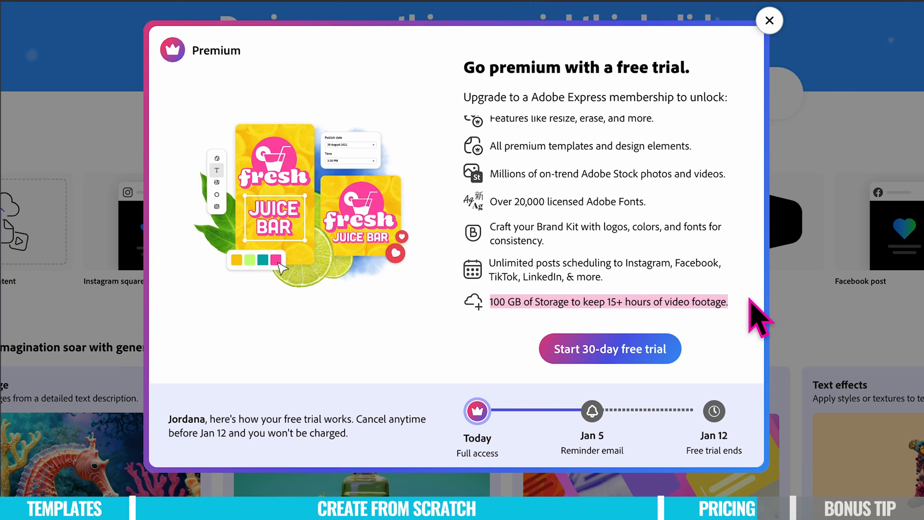
mouse_move(756, 327)
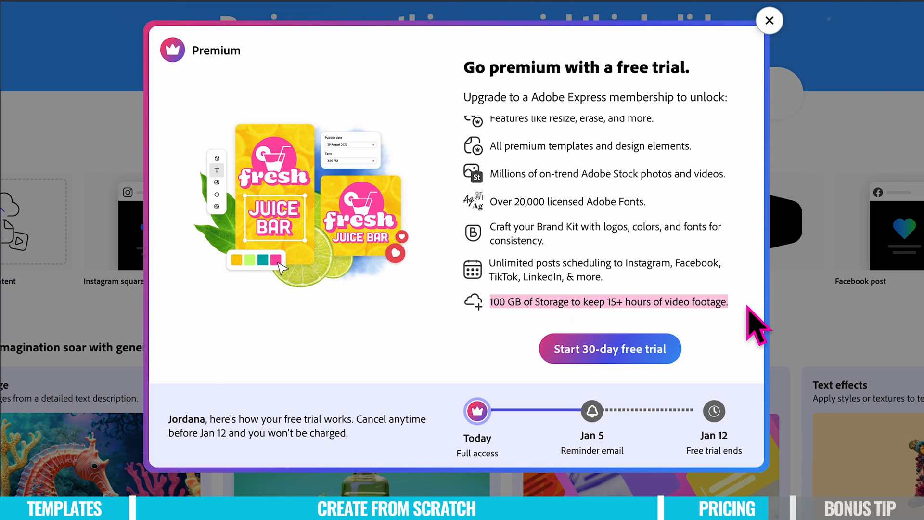
mouse_move(698, 375)
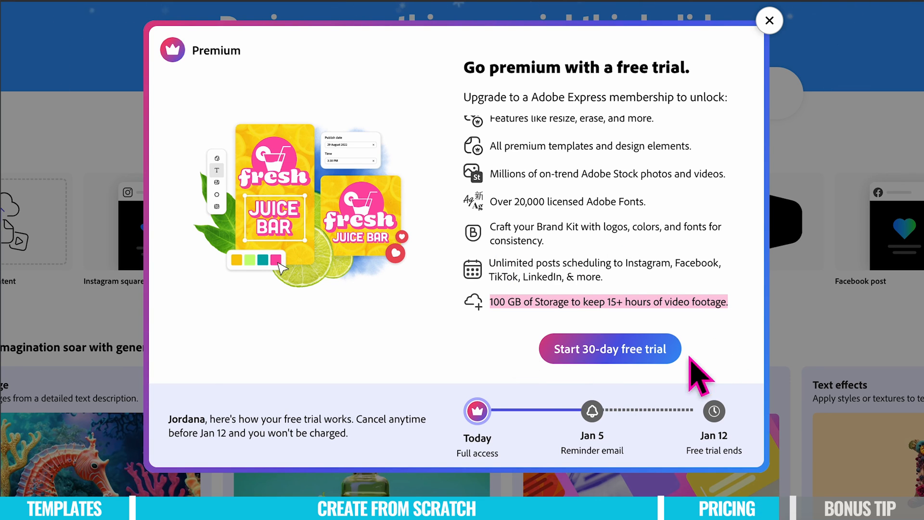
mouse_move(740, 368)
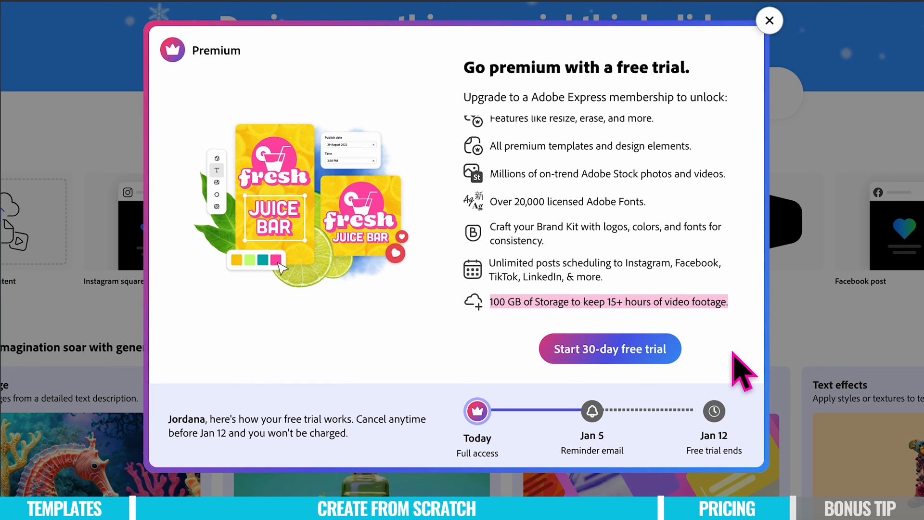
Dismiss the premium trial offer
left_click(769, 20)
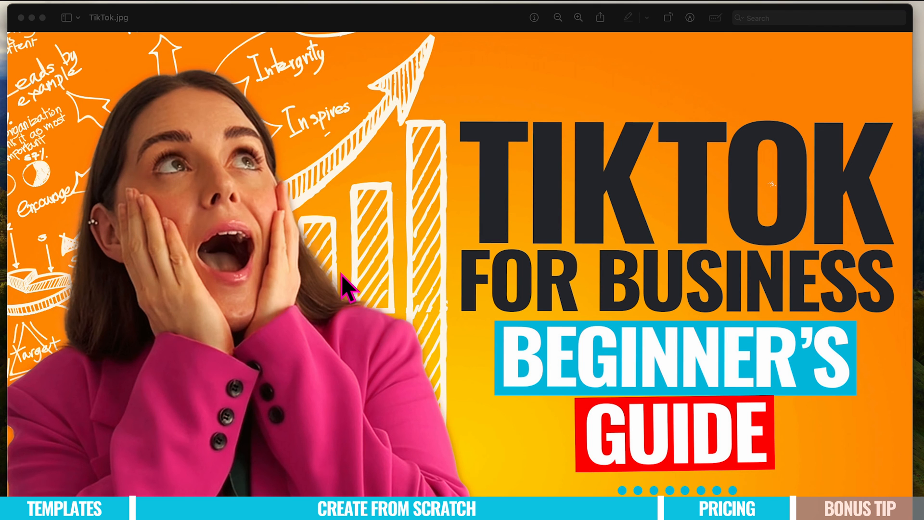
mouse_move(339, 265)
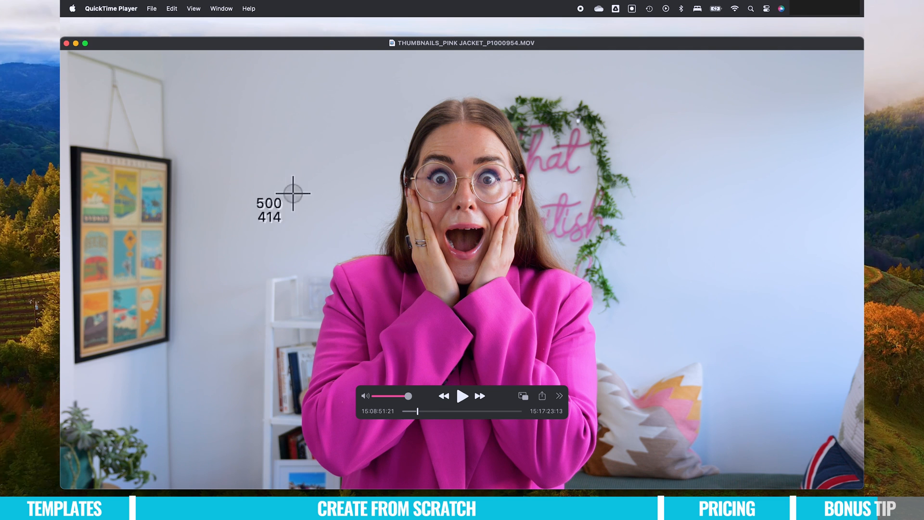
mouse_move(422, 422)
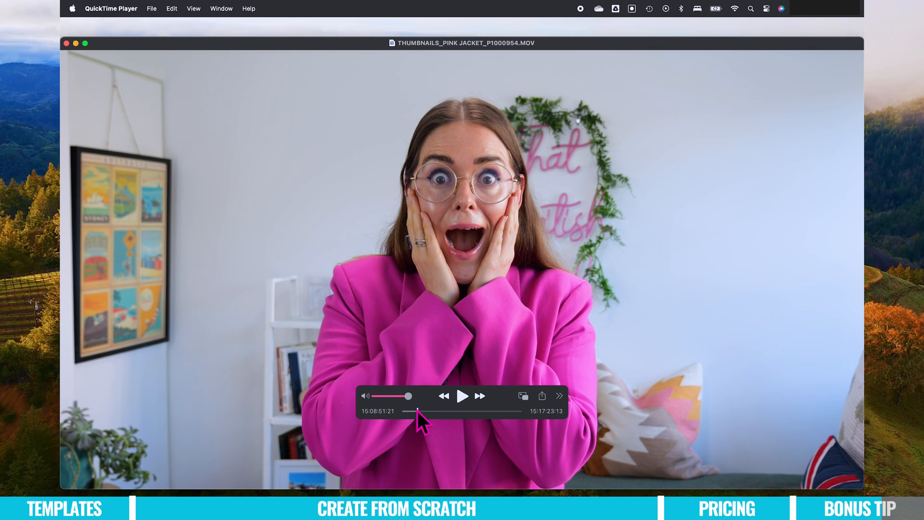
Jump the pink-jacket footage to a later frame of the woman adjusting her glasses
left_click(462, 395)
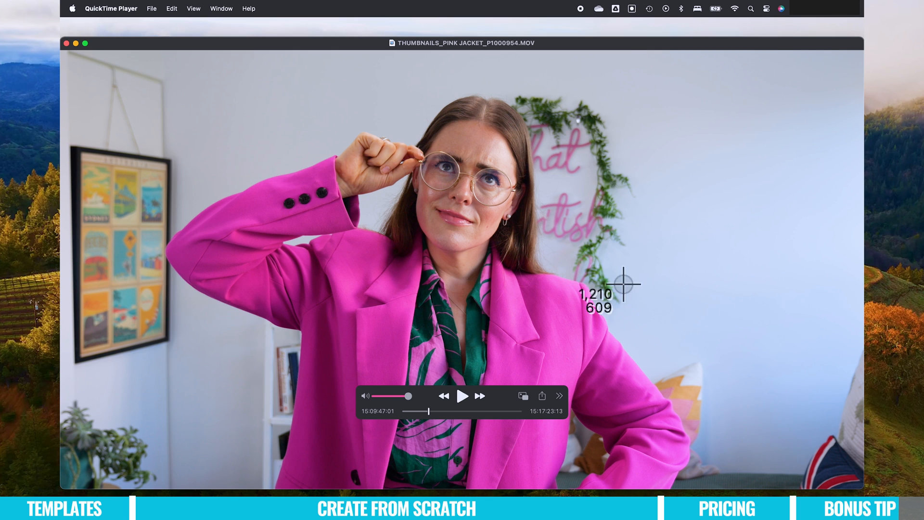
mouse_move(760, 487)
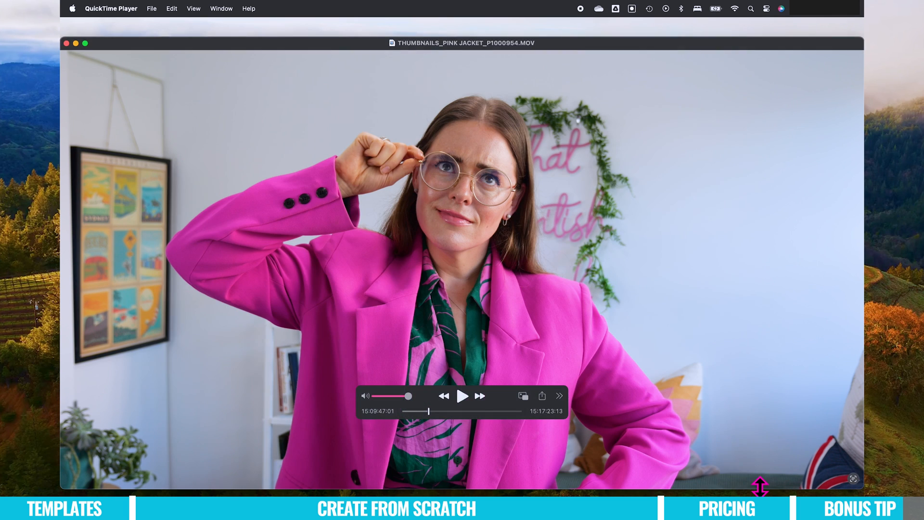